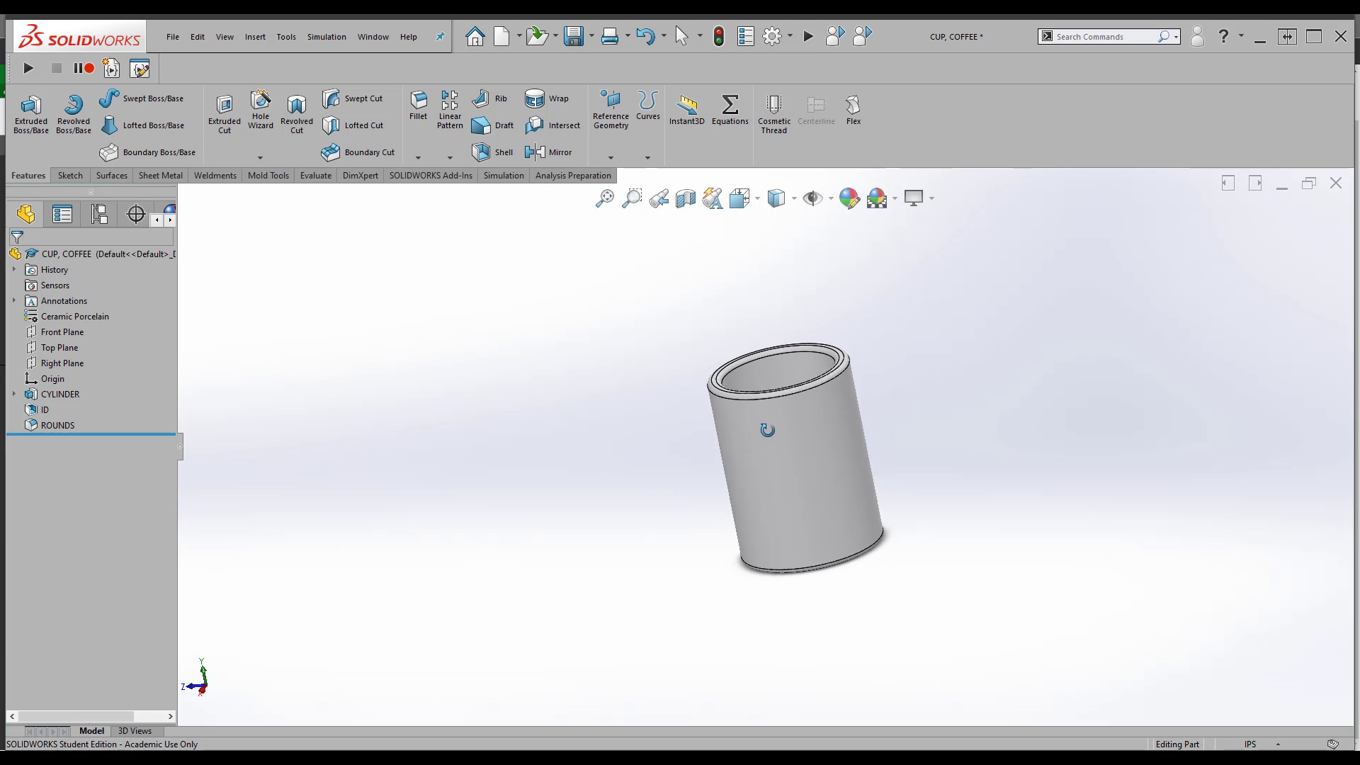
Add a reference plane tangent to the cylinder face and perpendicular to the Front Plane
click(610, 112)
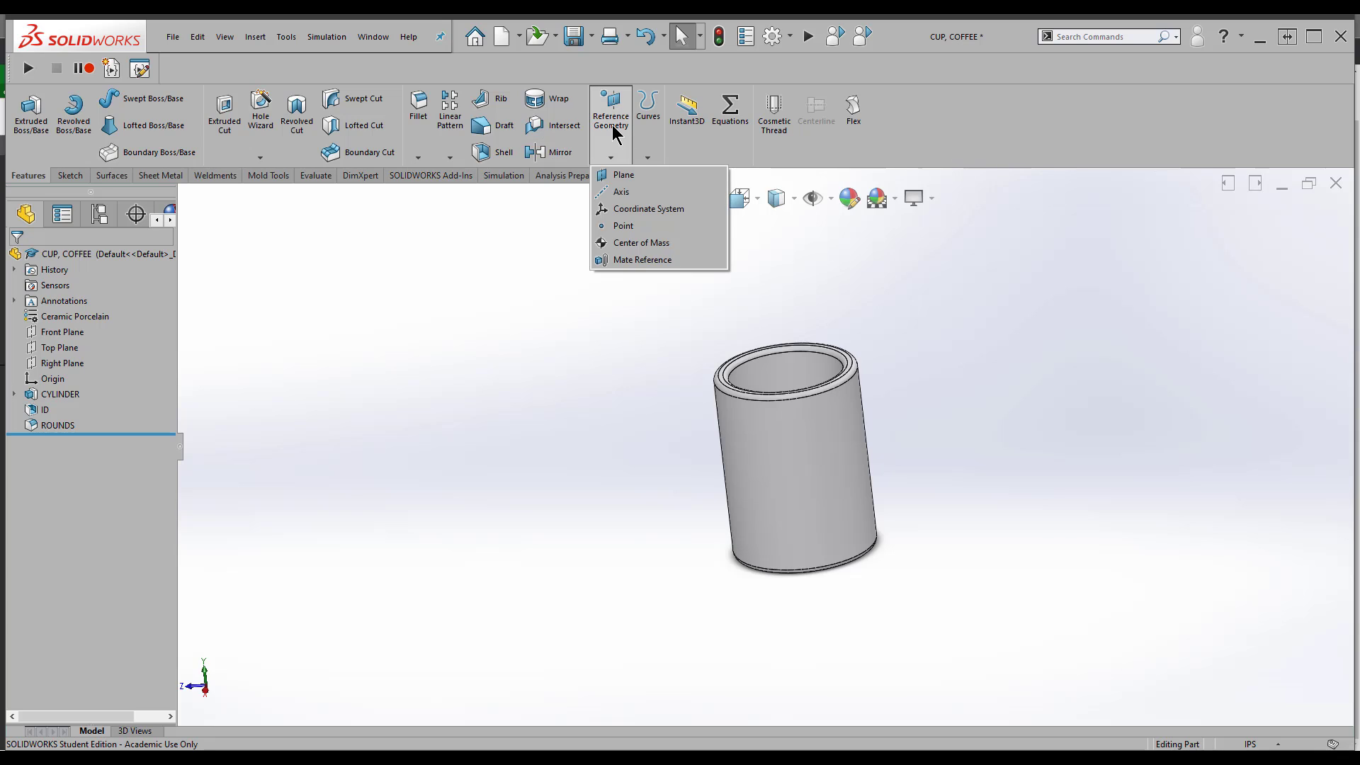
click(623, 174)
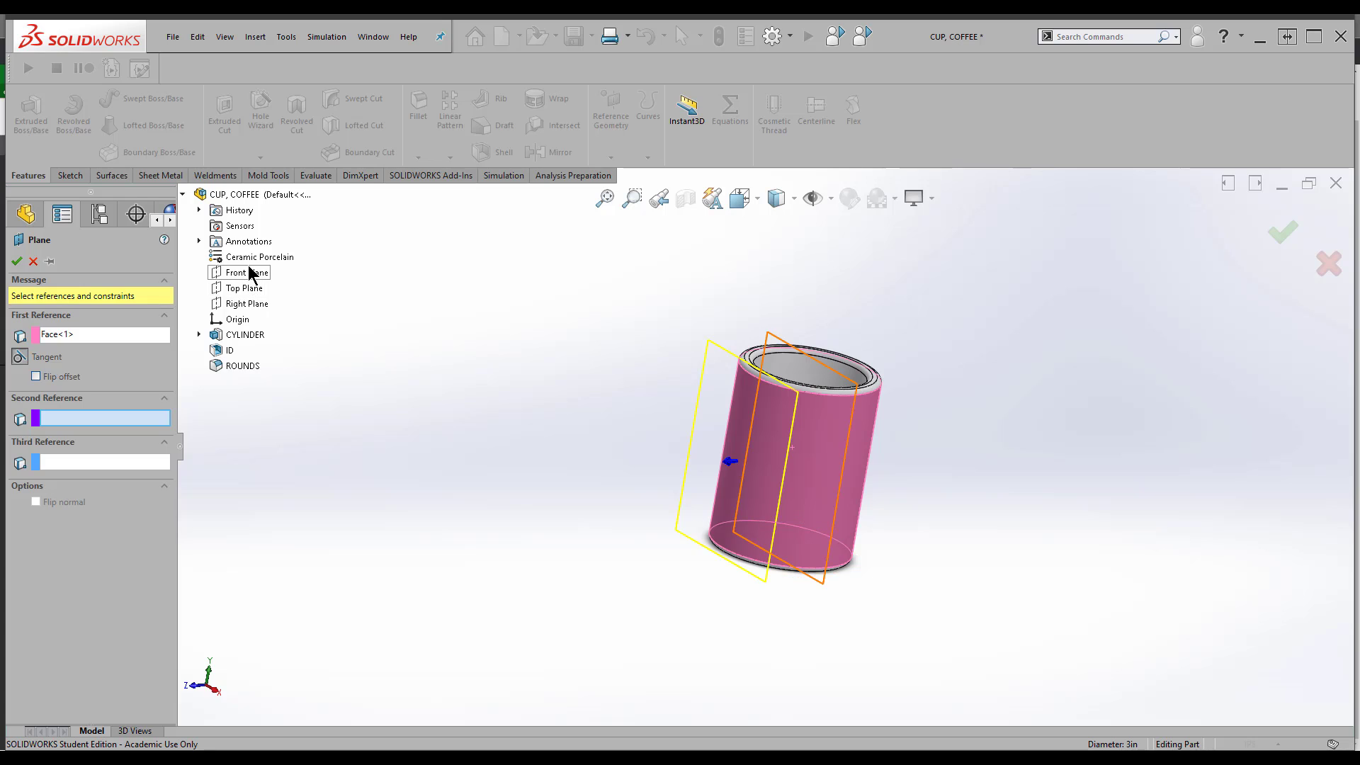
mouse_move(252, 279)
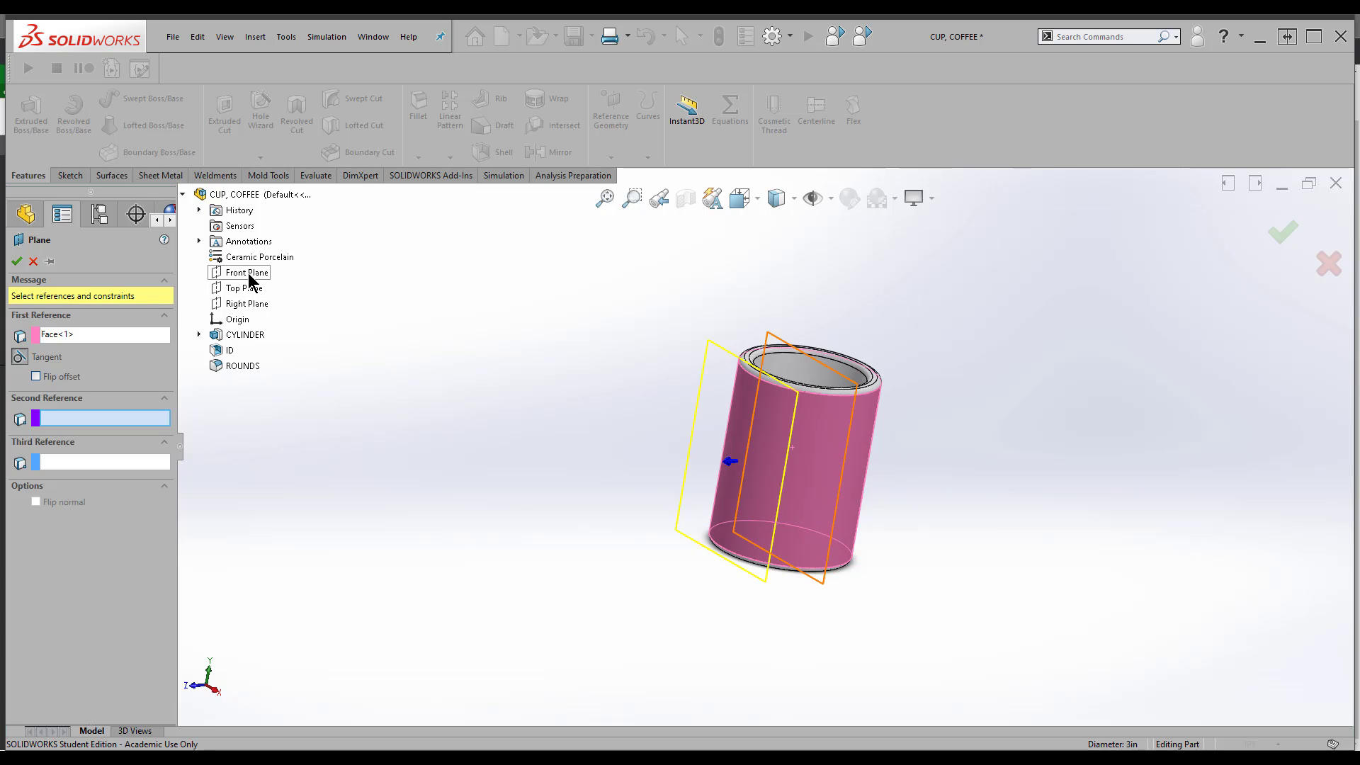
click(247, 272)
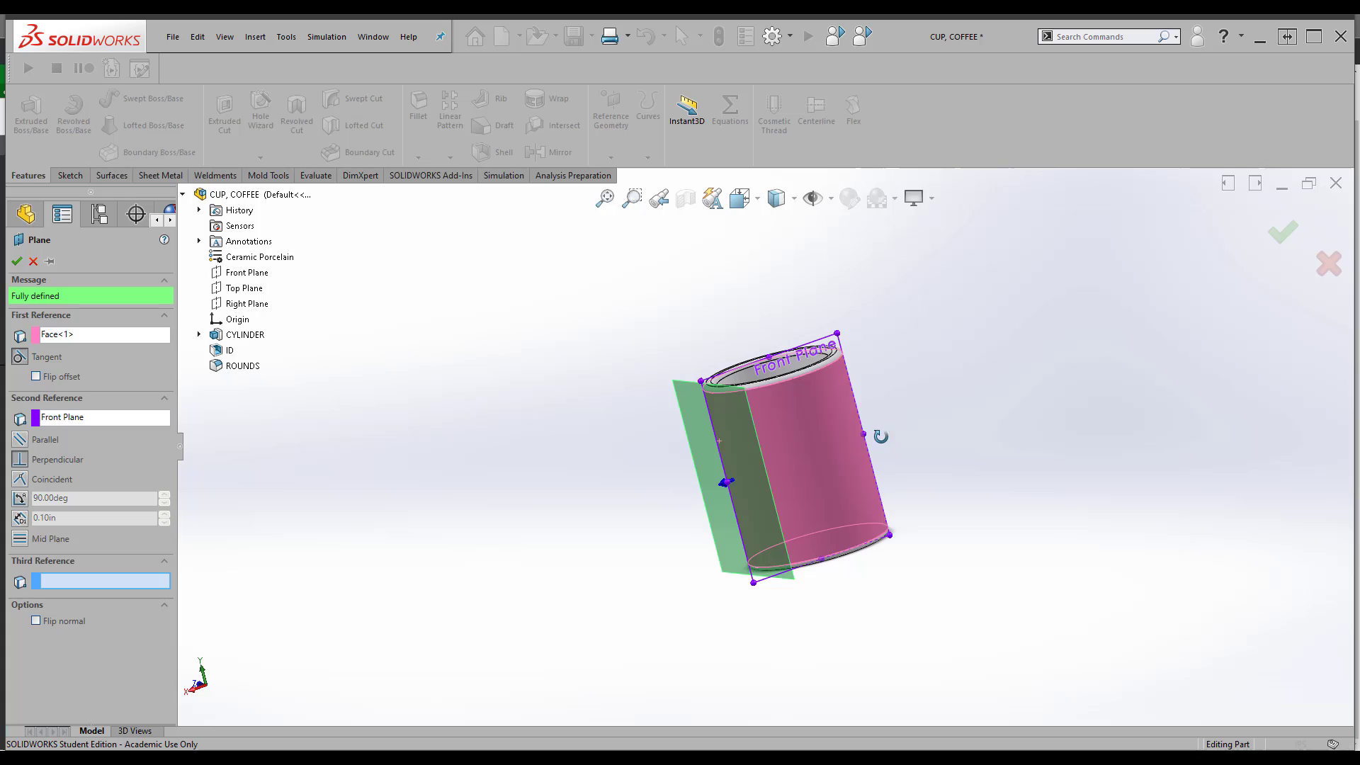
scroll(up, 3)
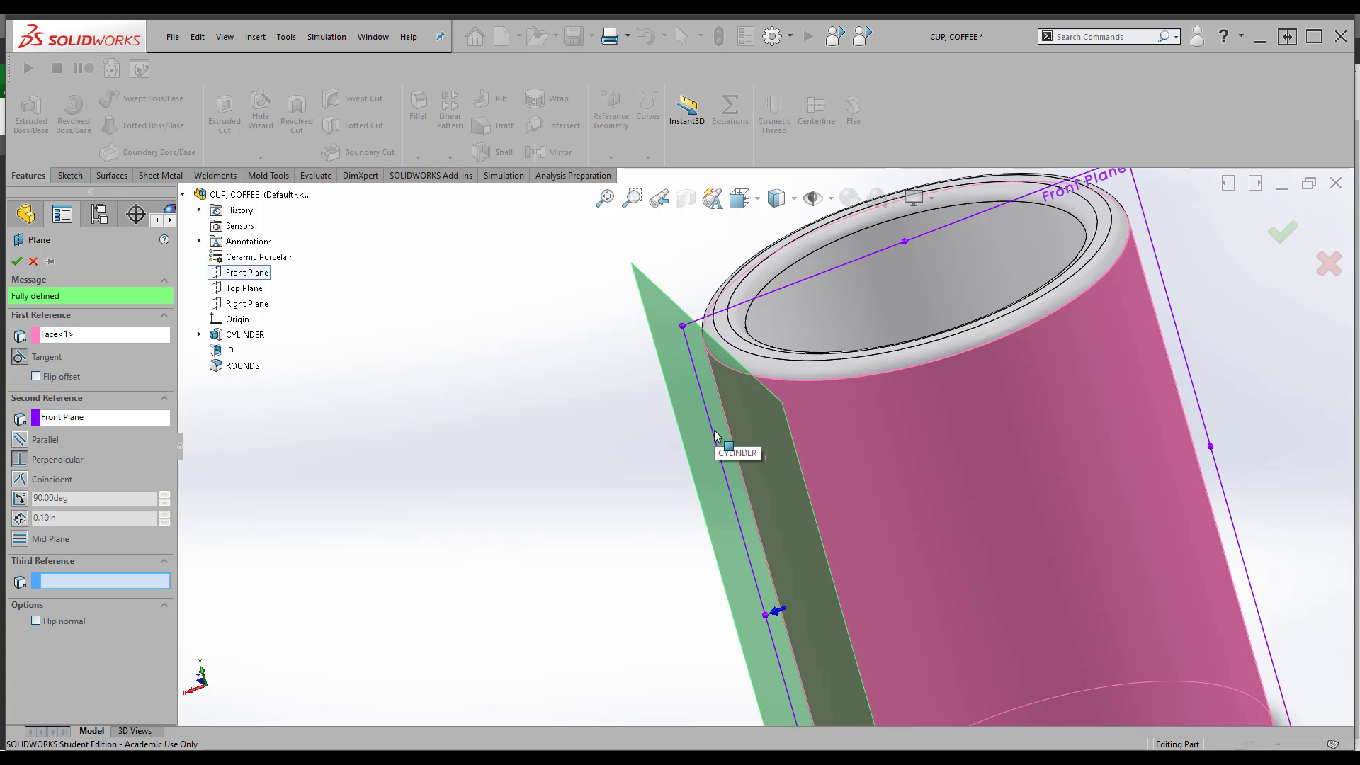
mouse_move(758, 495)
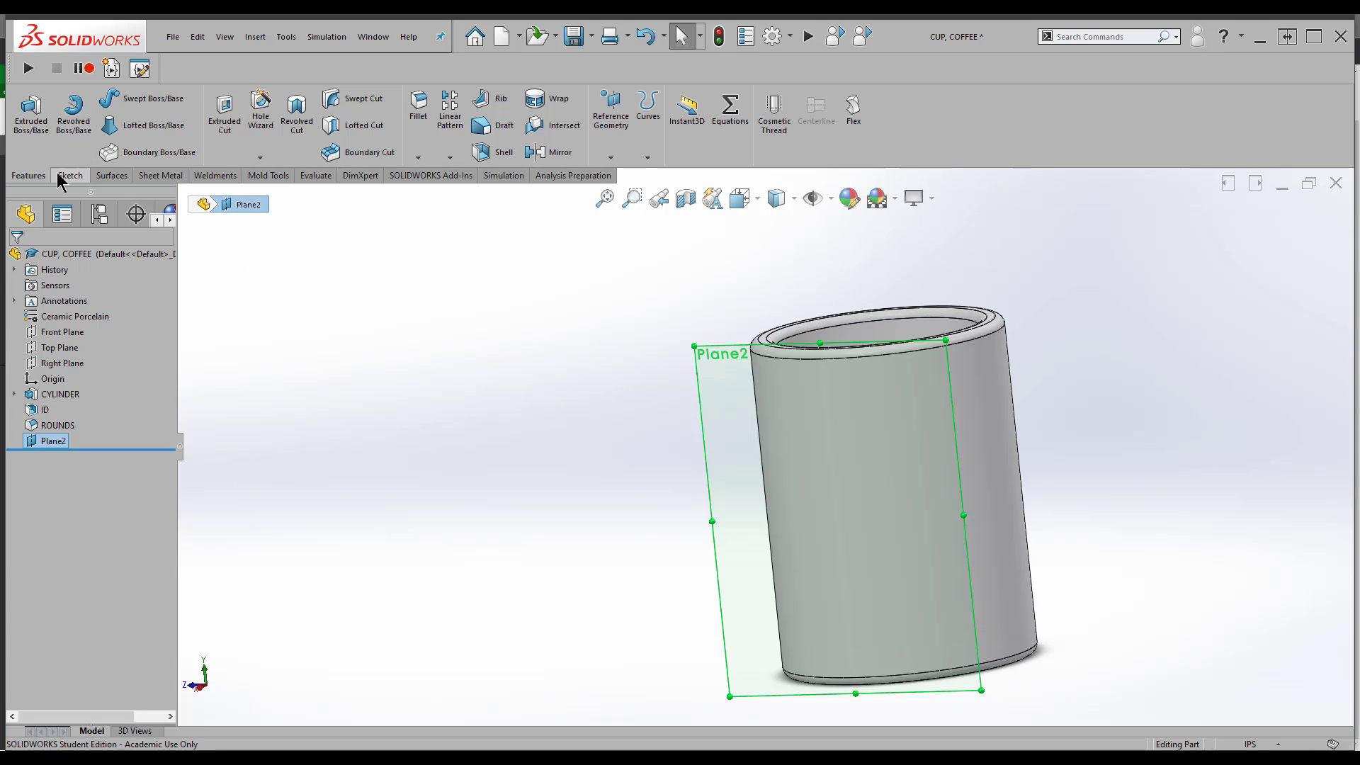
Draw a circle on Plane2 and dimension its centre .50 above the cup's bottom
click(68, 175)
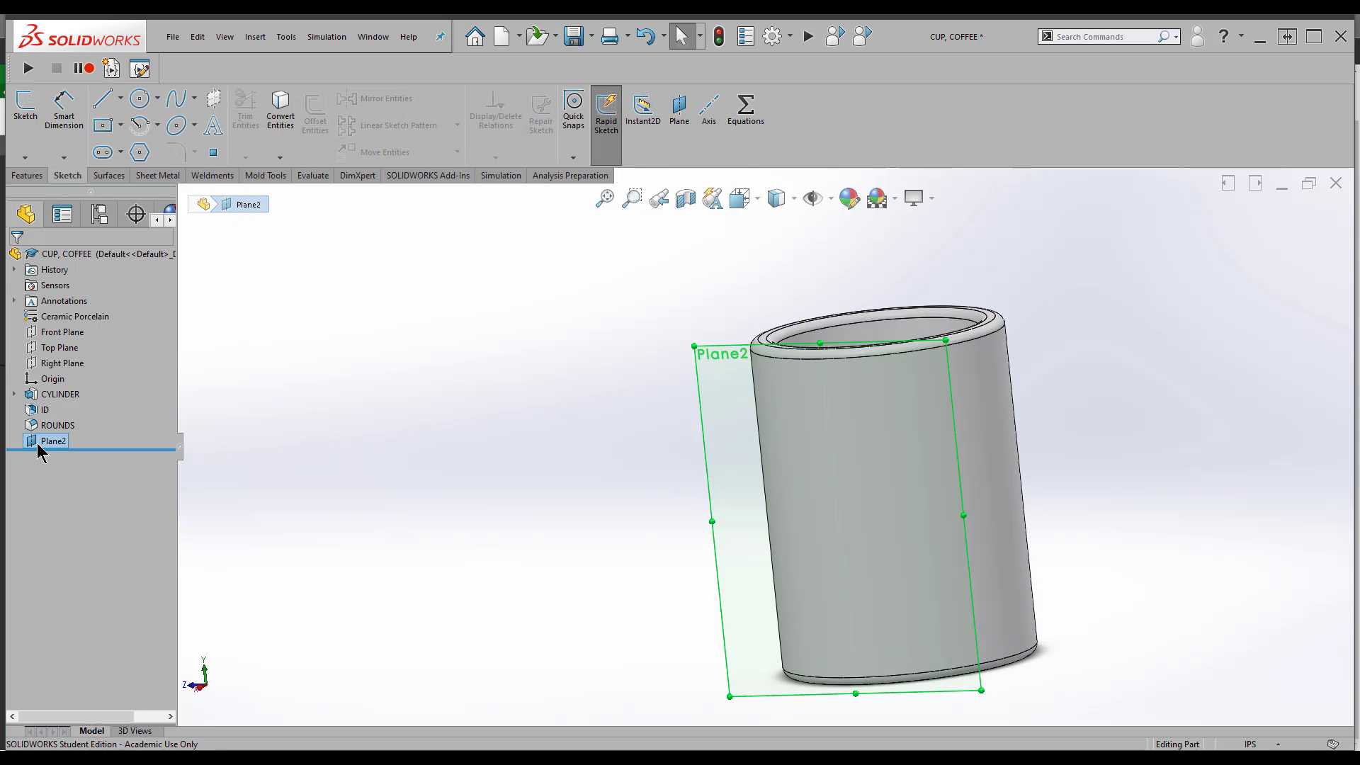
mouse_move(47, 352)
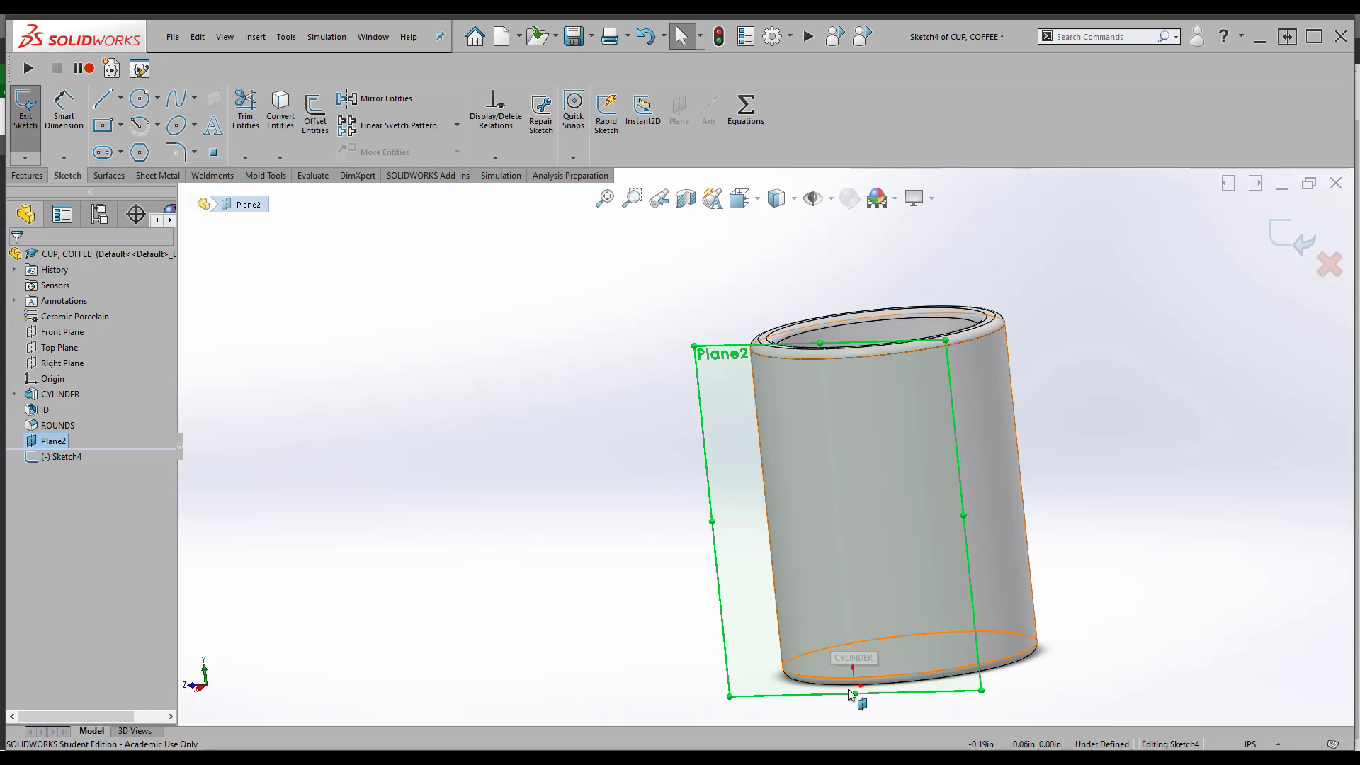
mouse_move(841, 598)
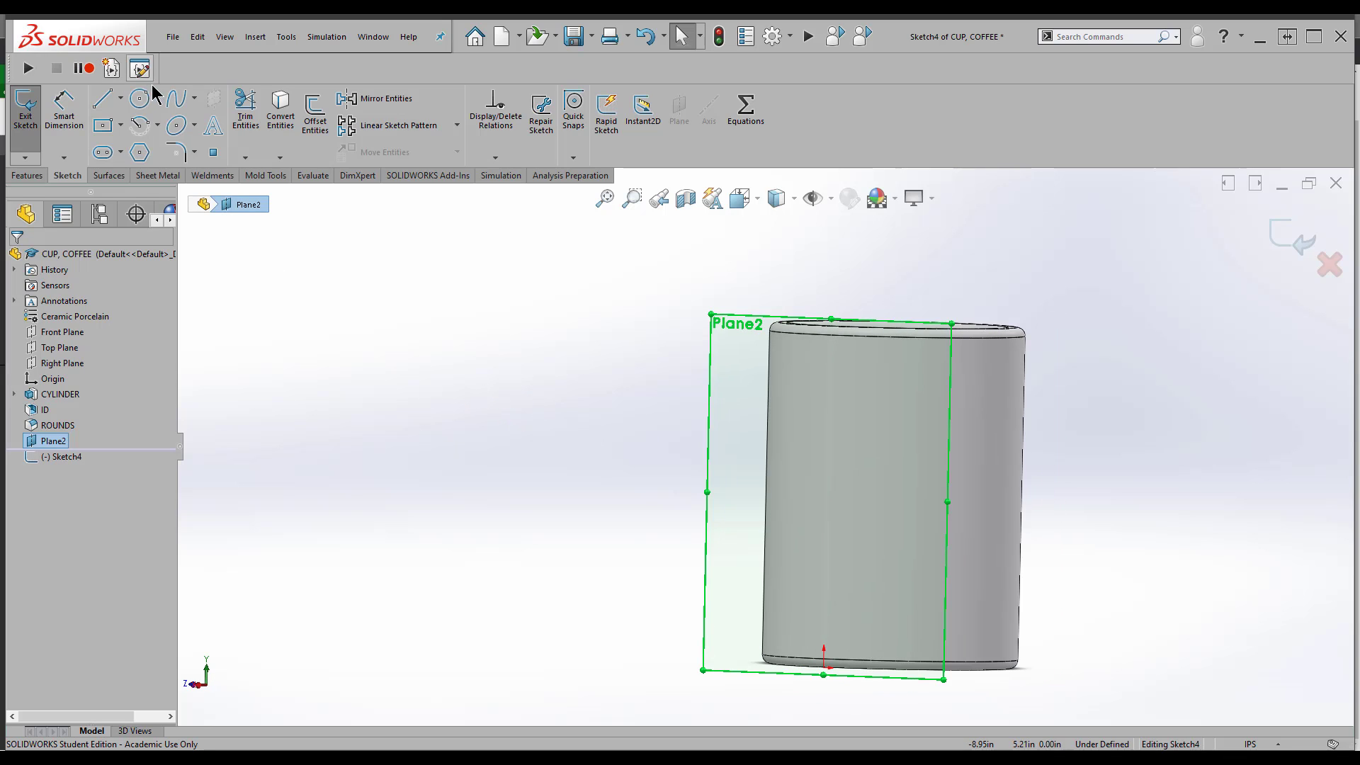
click(136, 98)
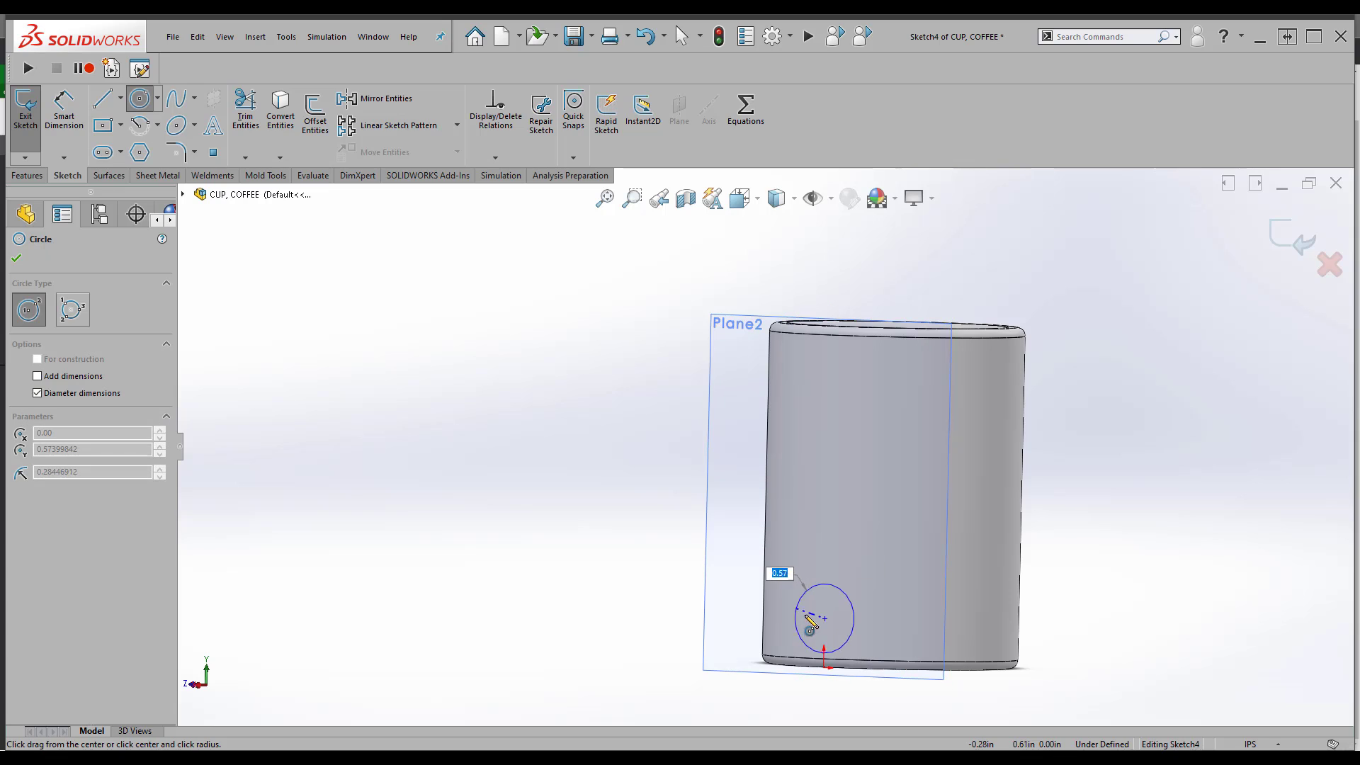
right_click(824, 618)
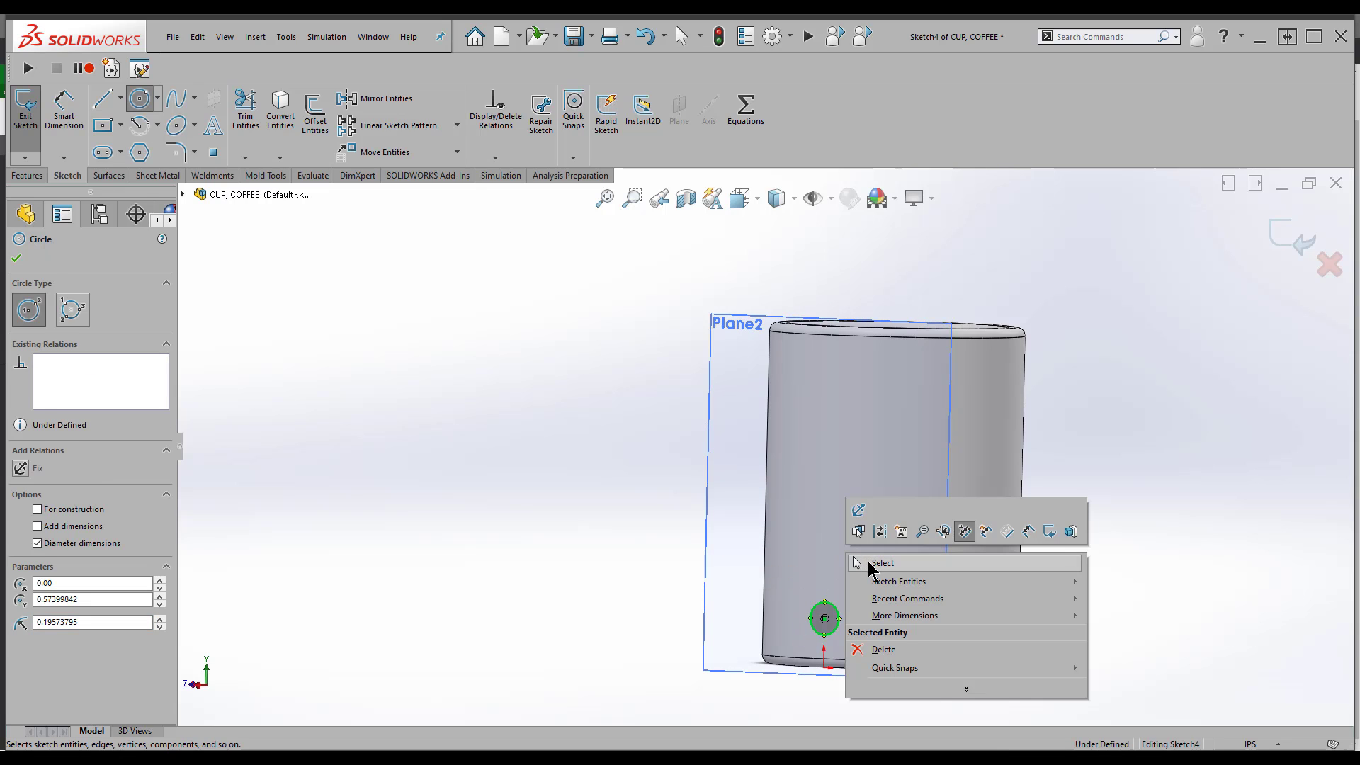
click(882, 562)
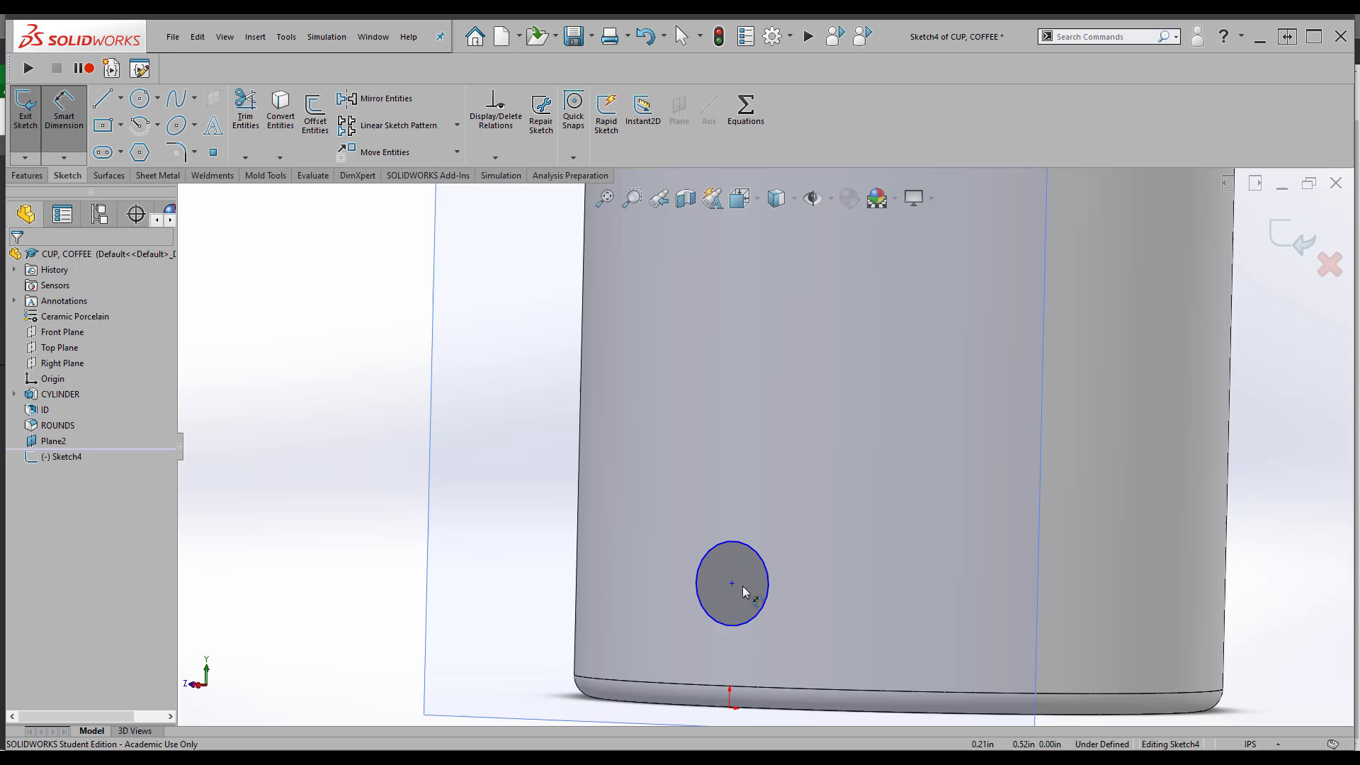
click(731, 583)
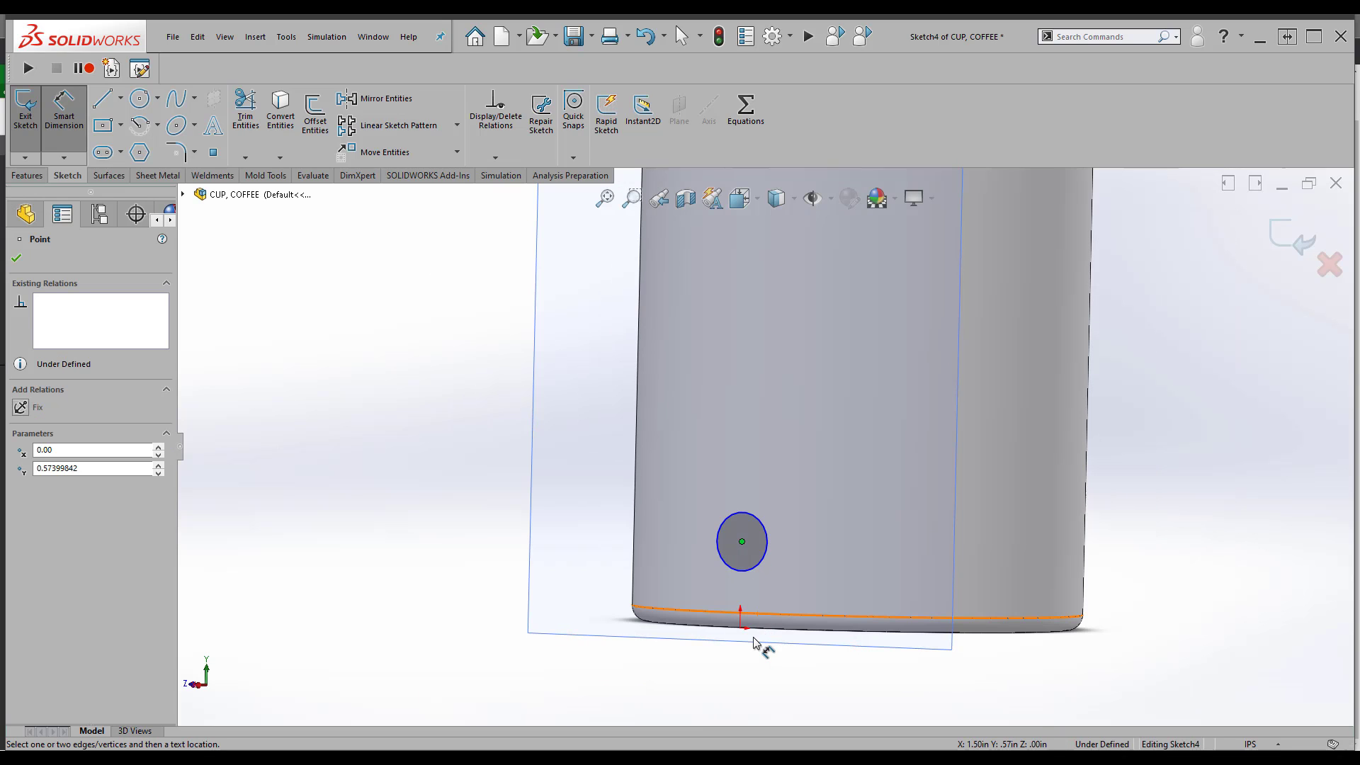
mouse_move(745, 633)
text(3)
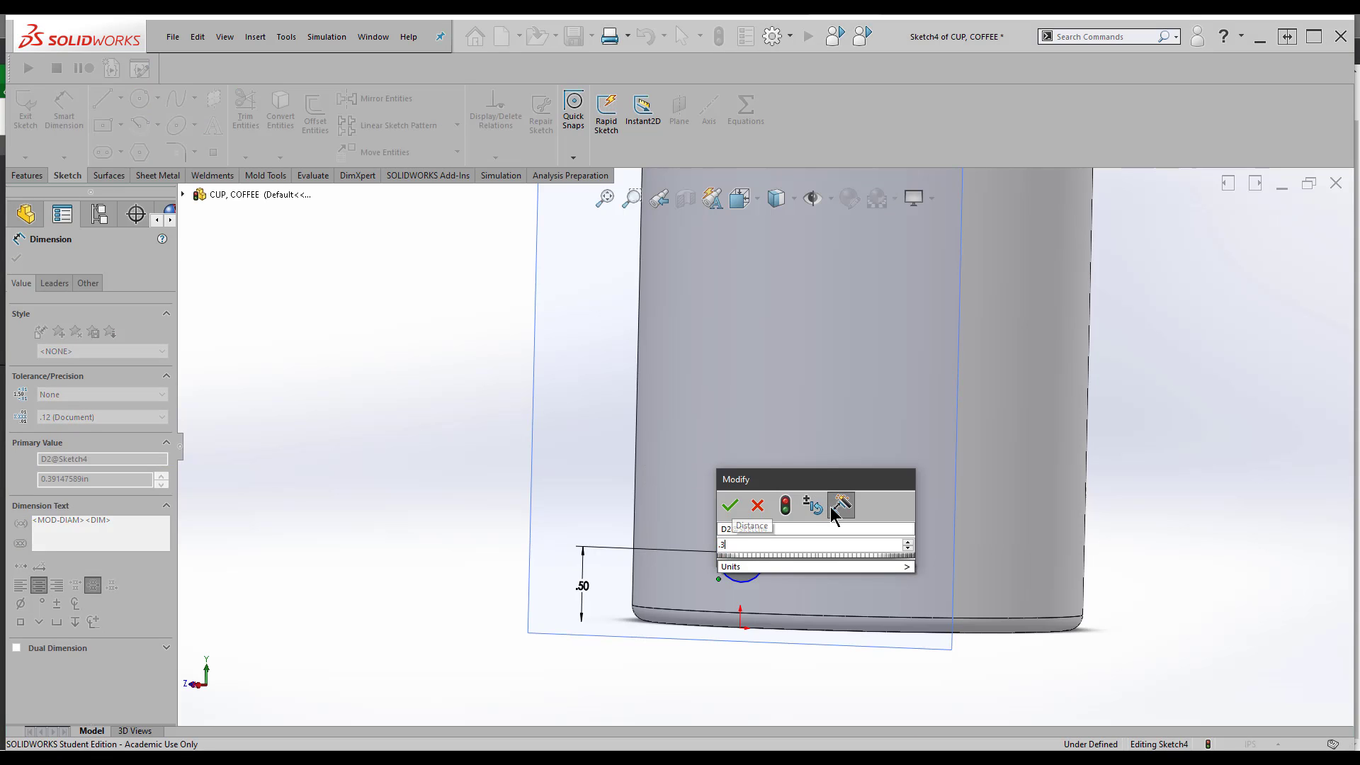
click(729, 505)
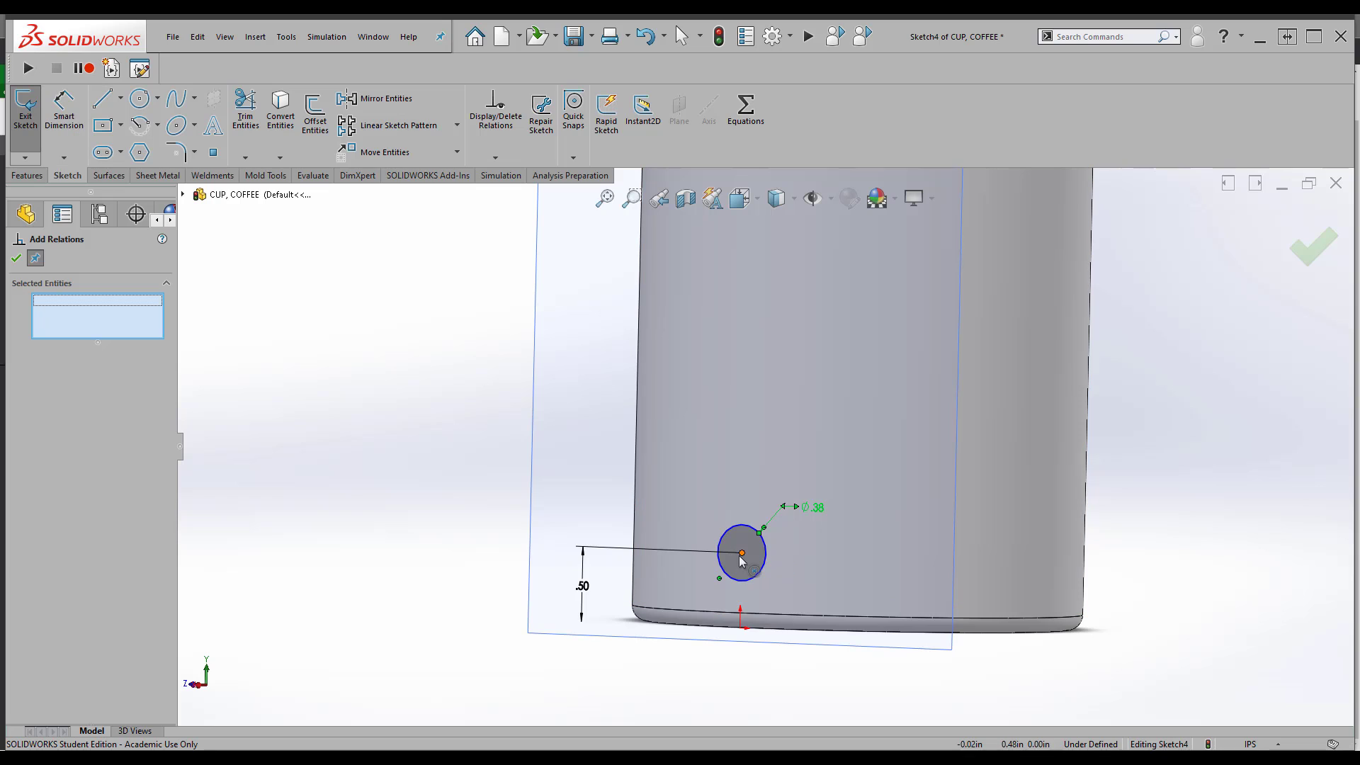
Add a Vertical relation between the circle's centre and the origin, then exit the sketch
click(742, 626)
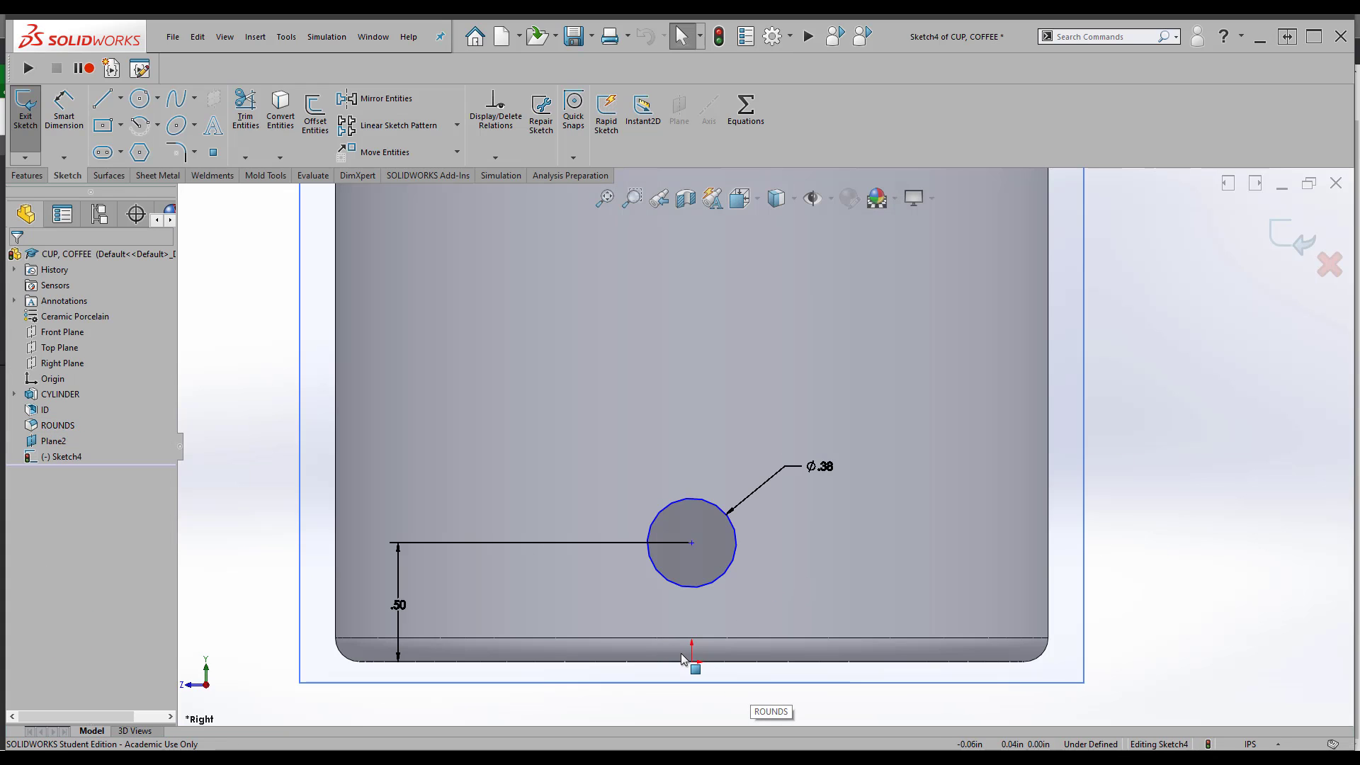
click(691, 543)
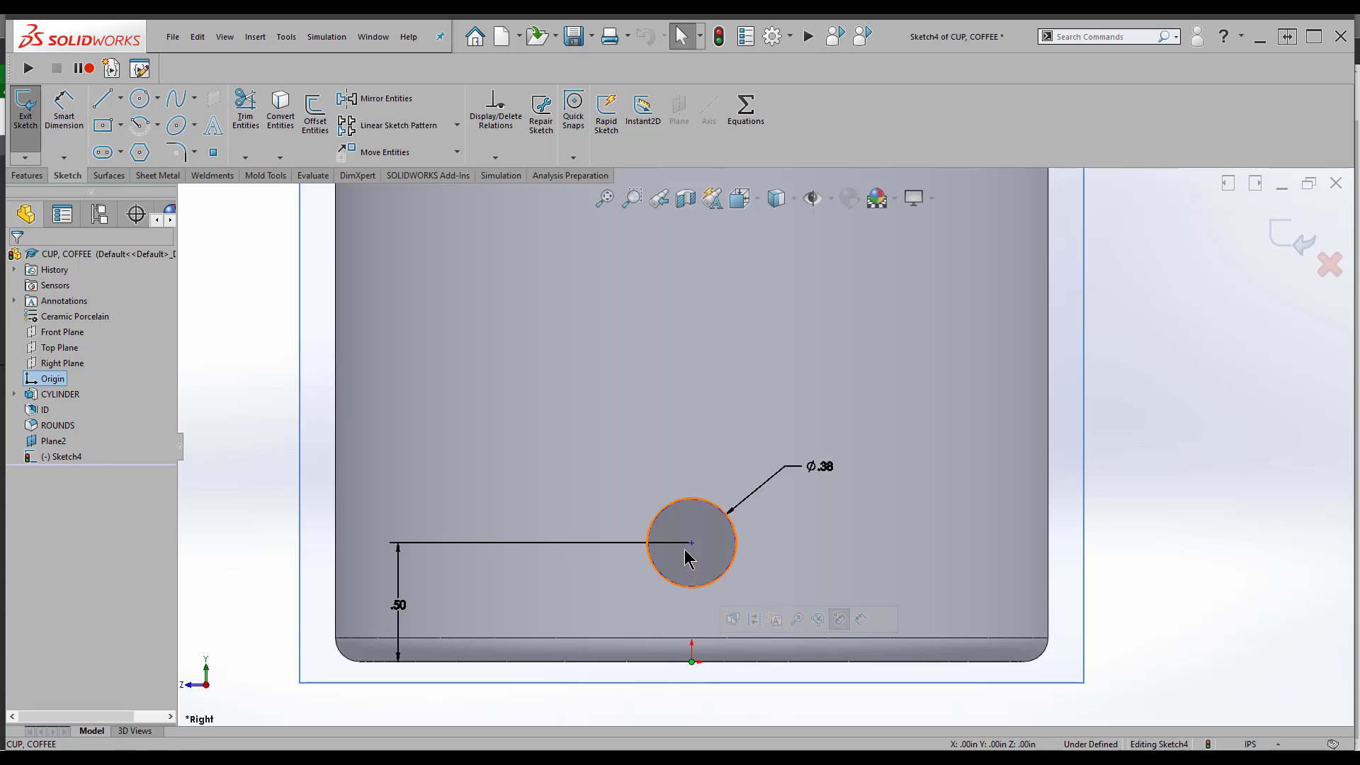
click(692, 548)
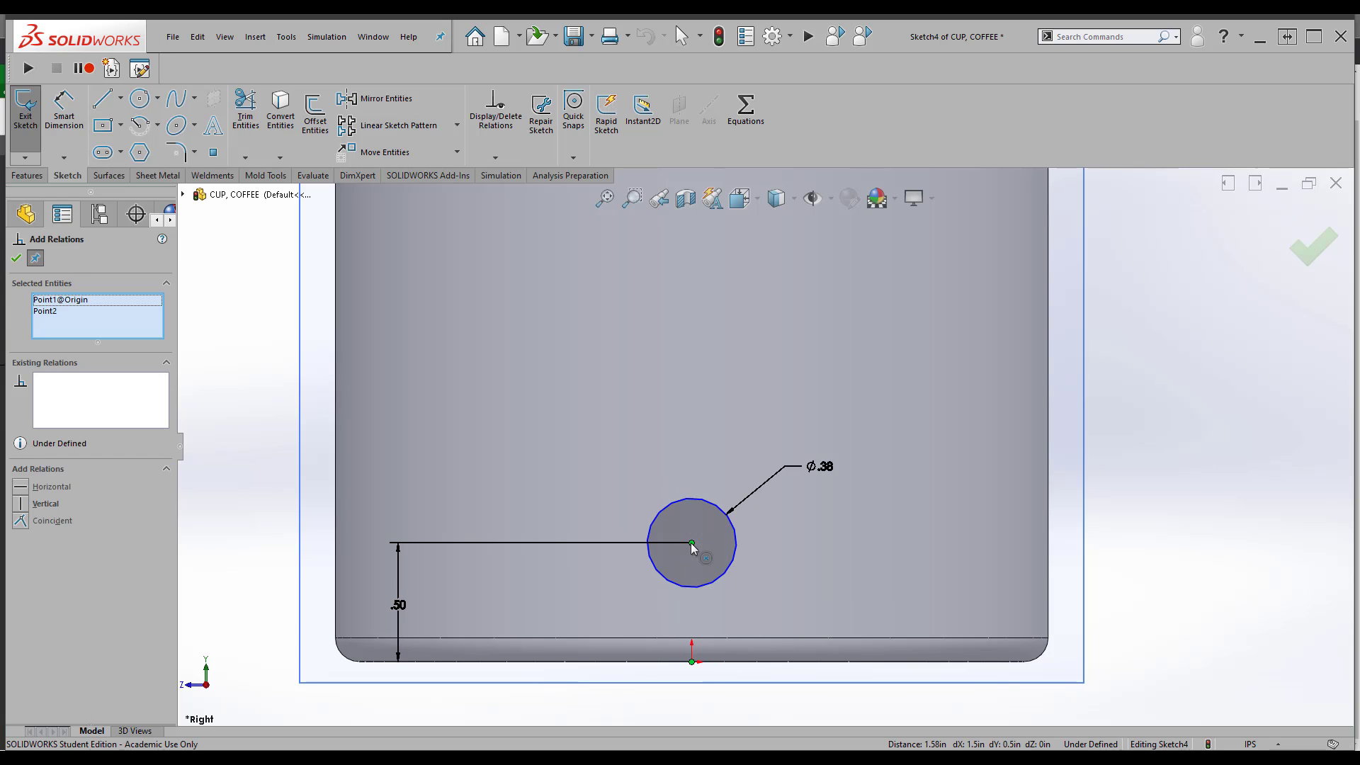
click(45, 503)
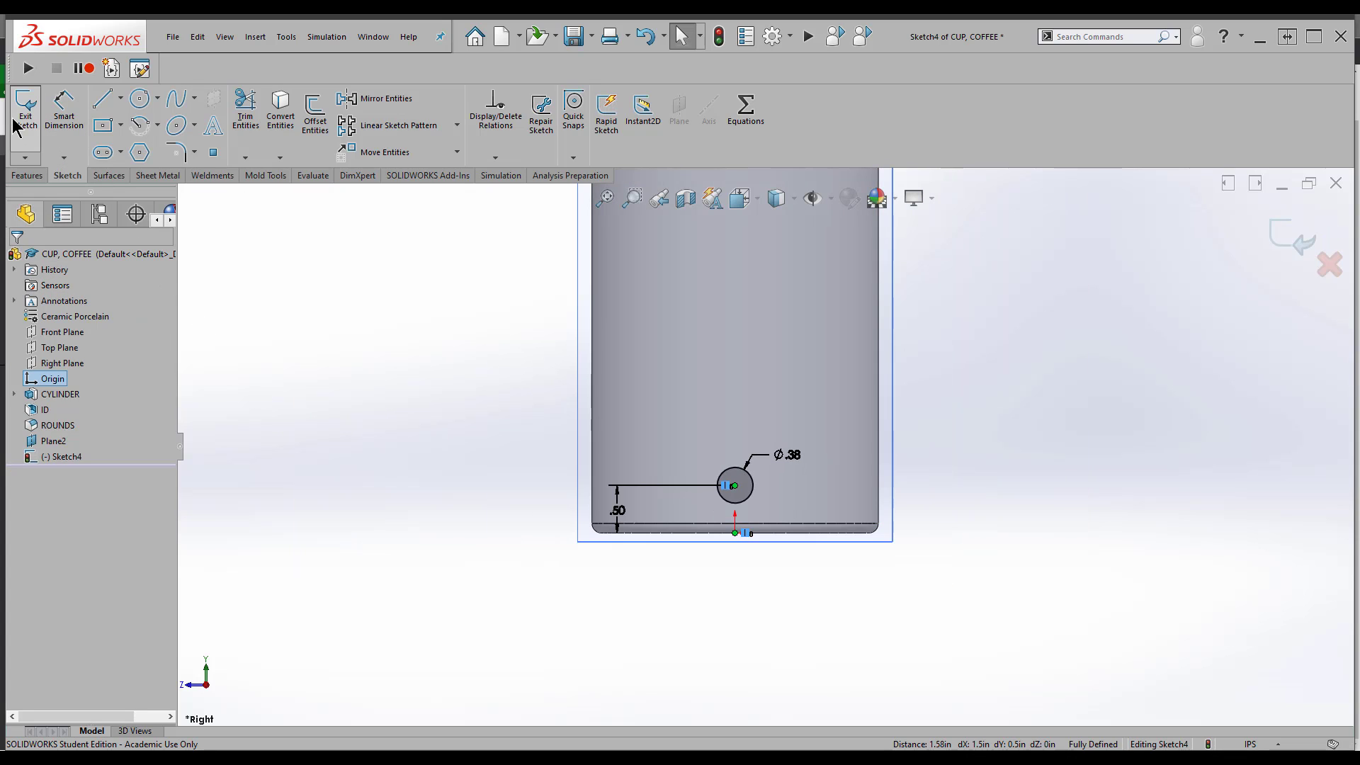
click(24, 108)
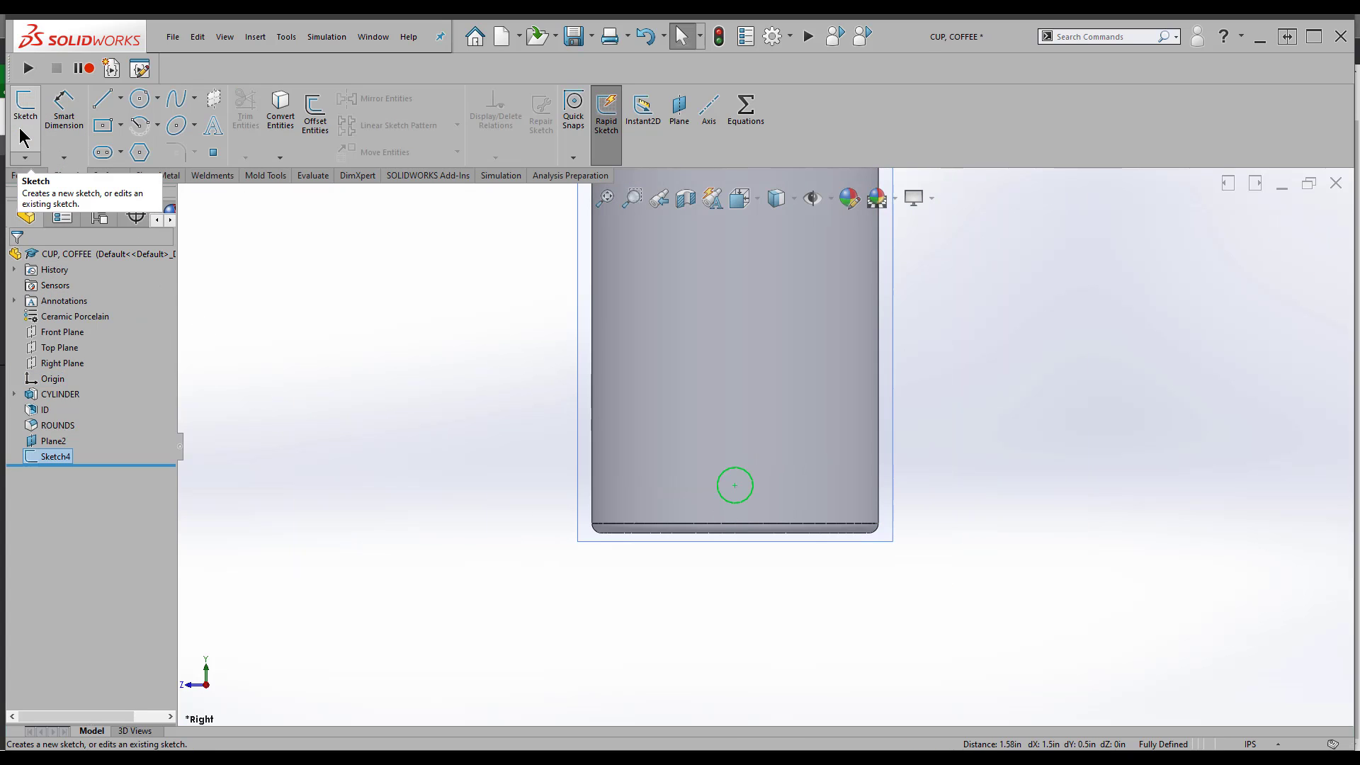
mouse_move(176, 351)
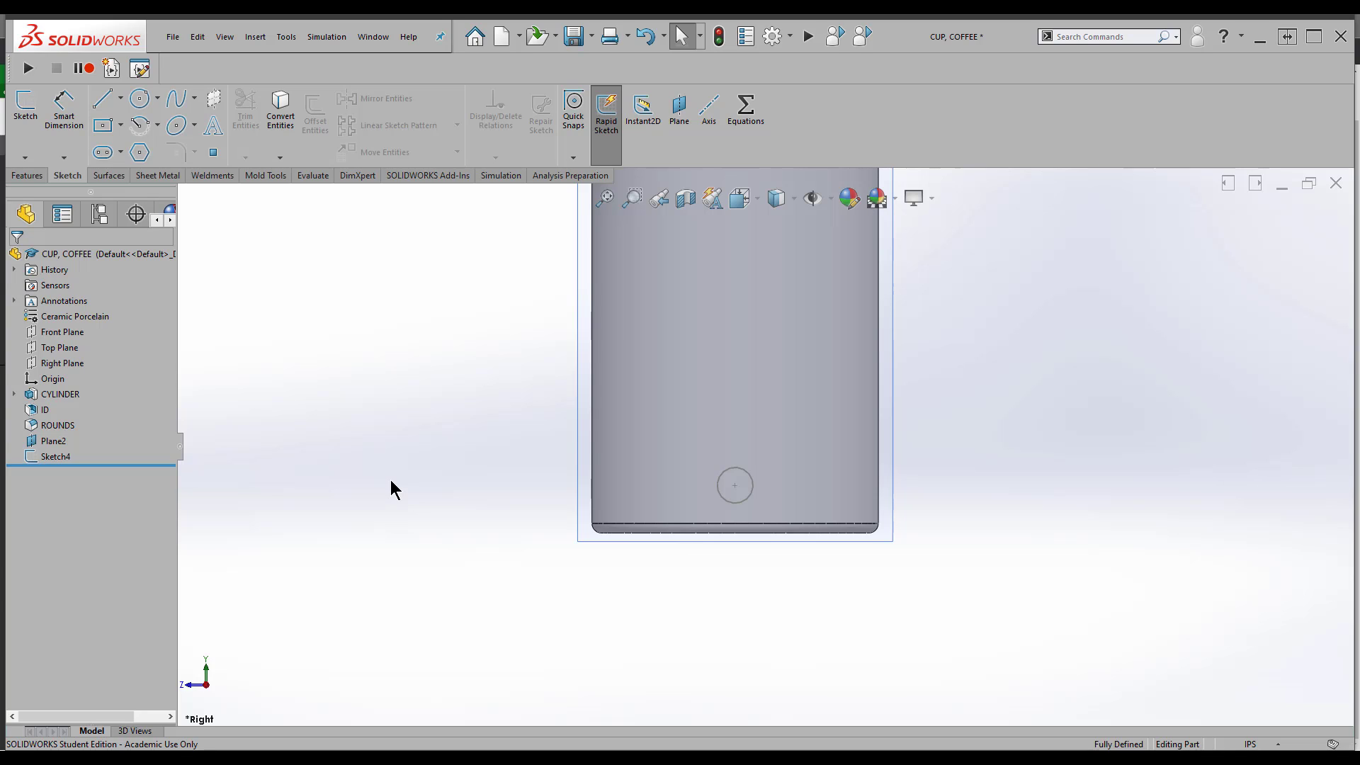
mouse_move(387, 491)
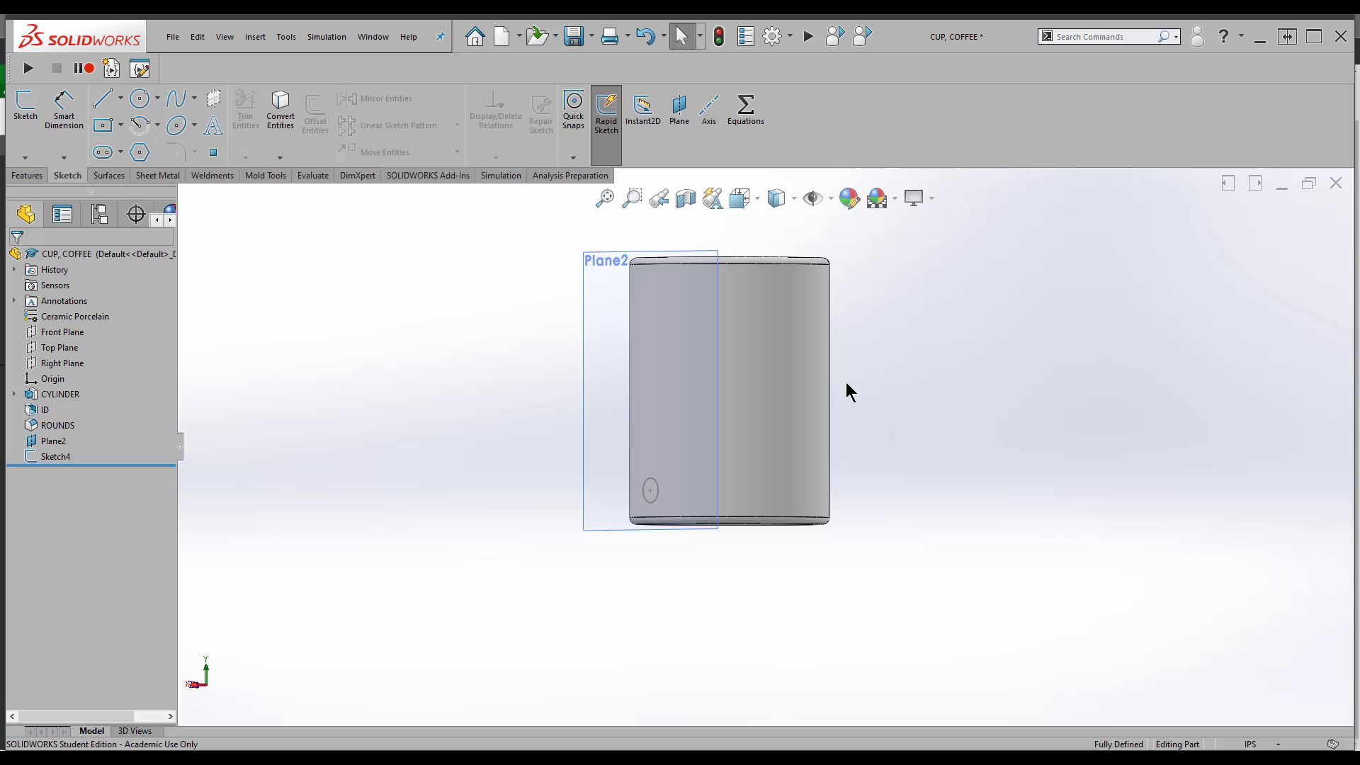
mouse_move(607, 240)
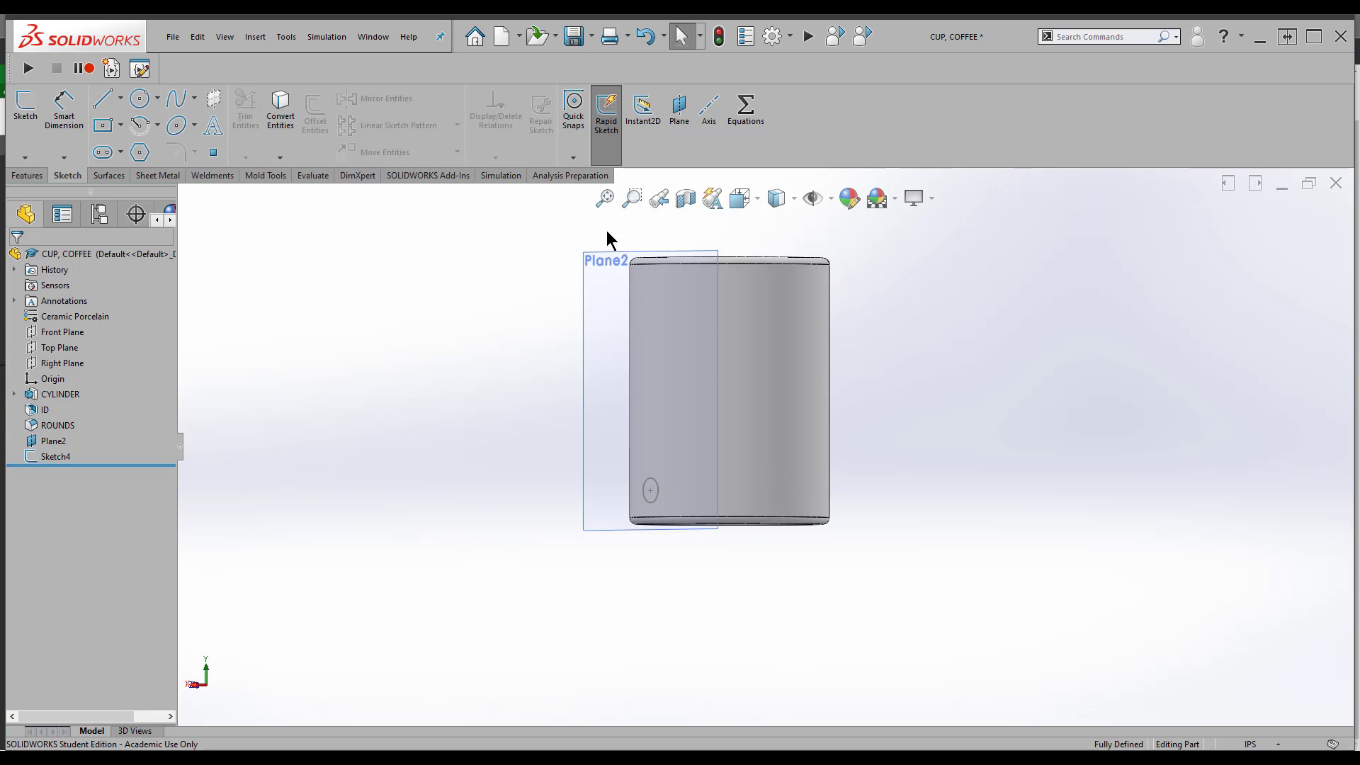
mouse_move(54, 286)
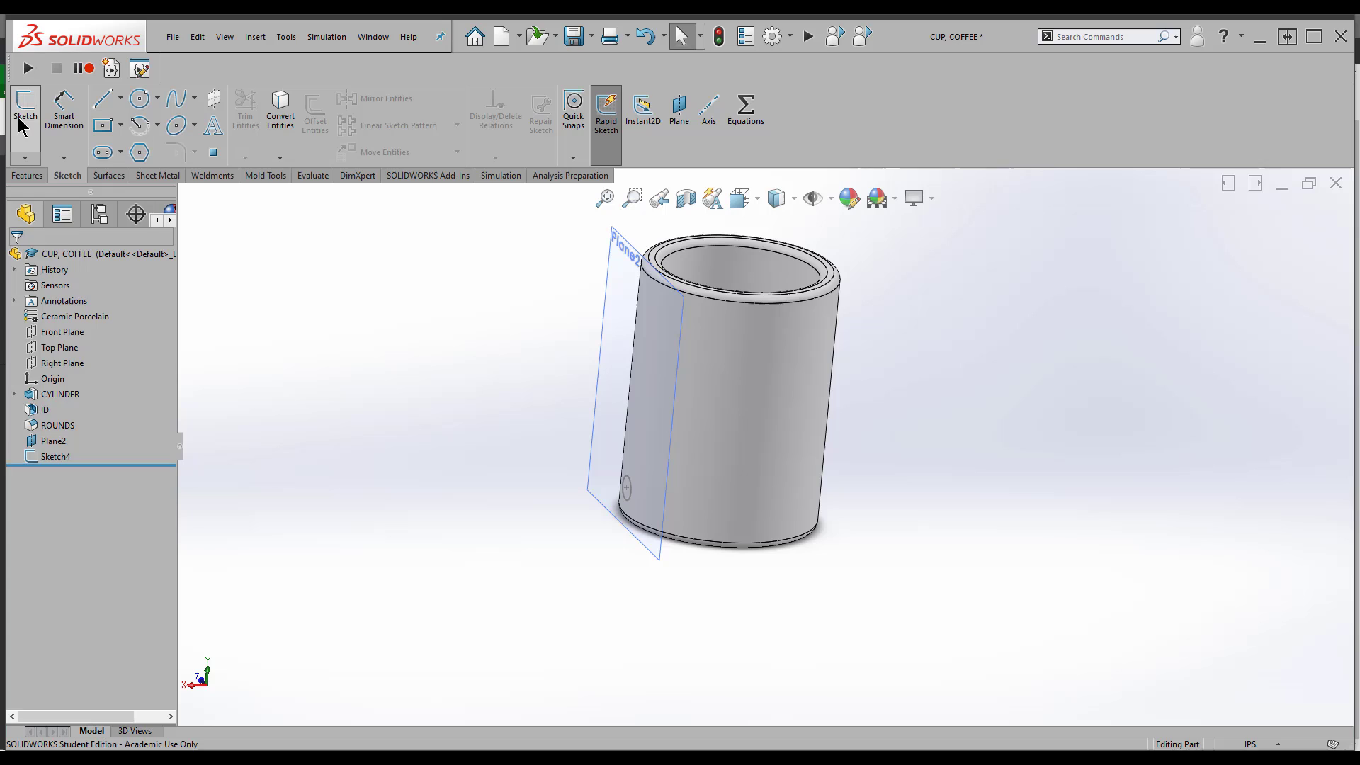
Sketch a centre-point arc for the handle path on Plane2
click(24, 108)
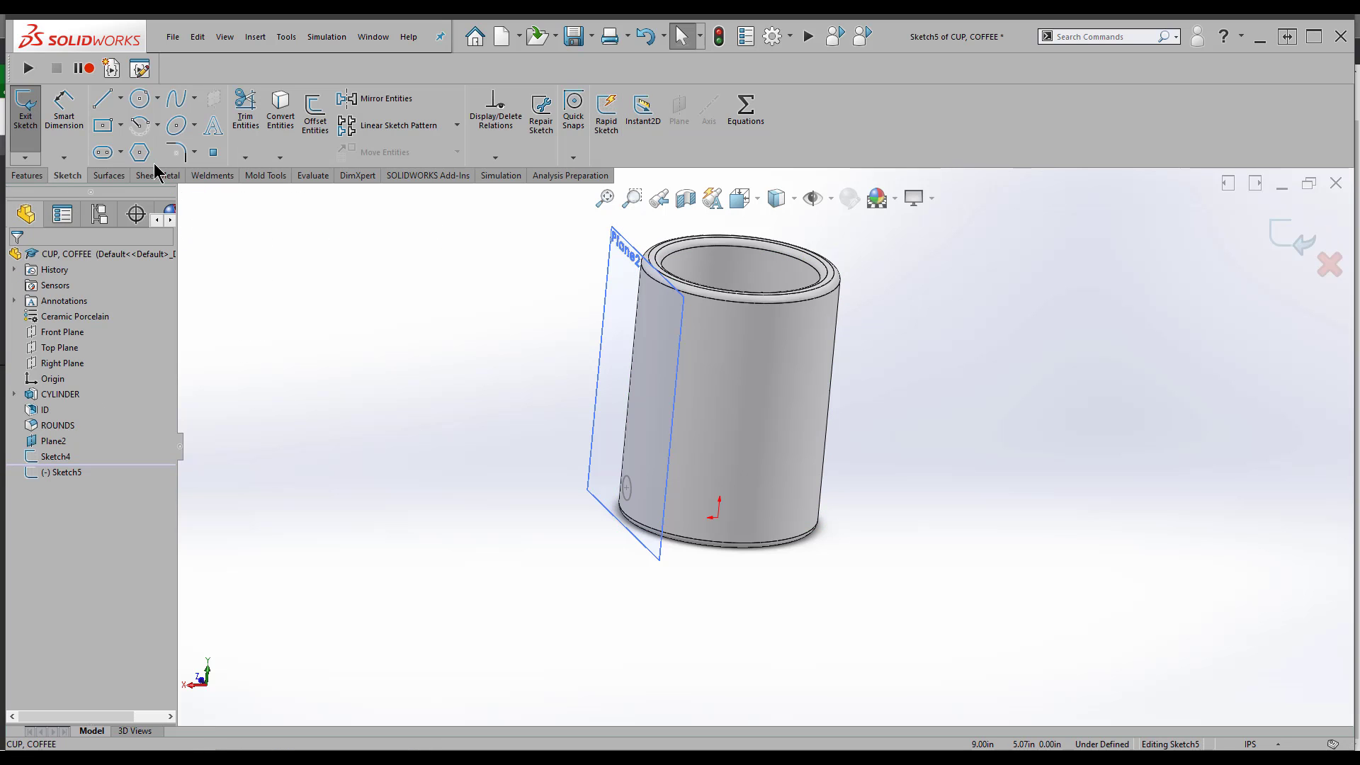
click(140, 123)
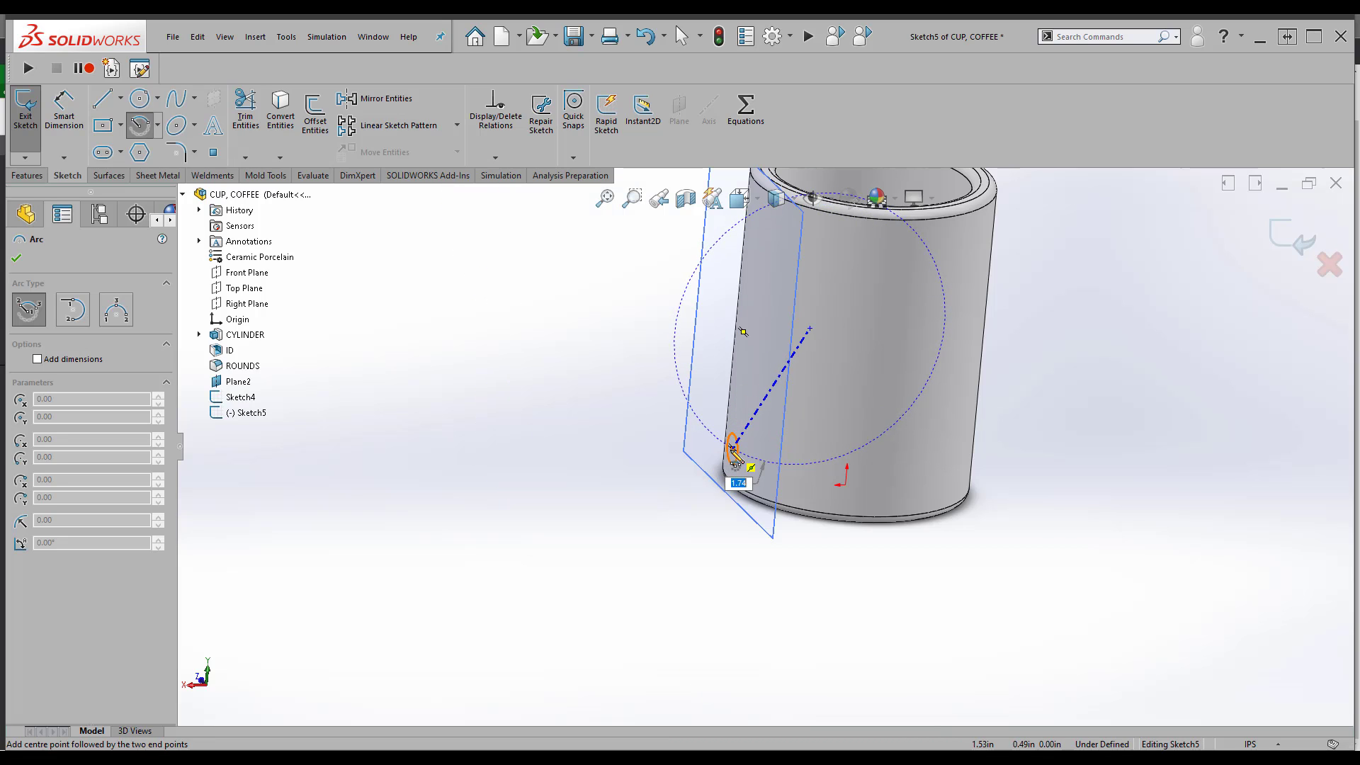
right_click(739, 451)
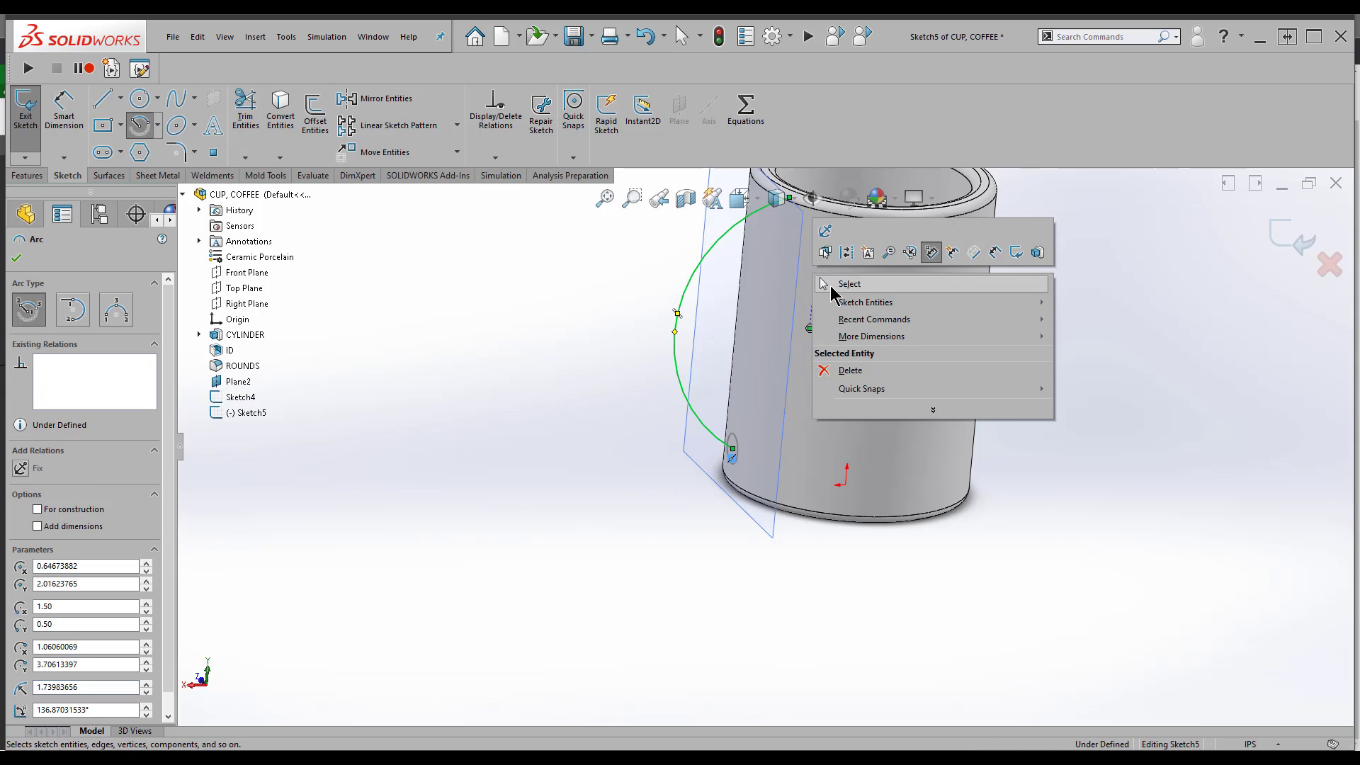
click(851, 285)
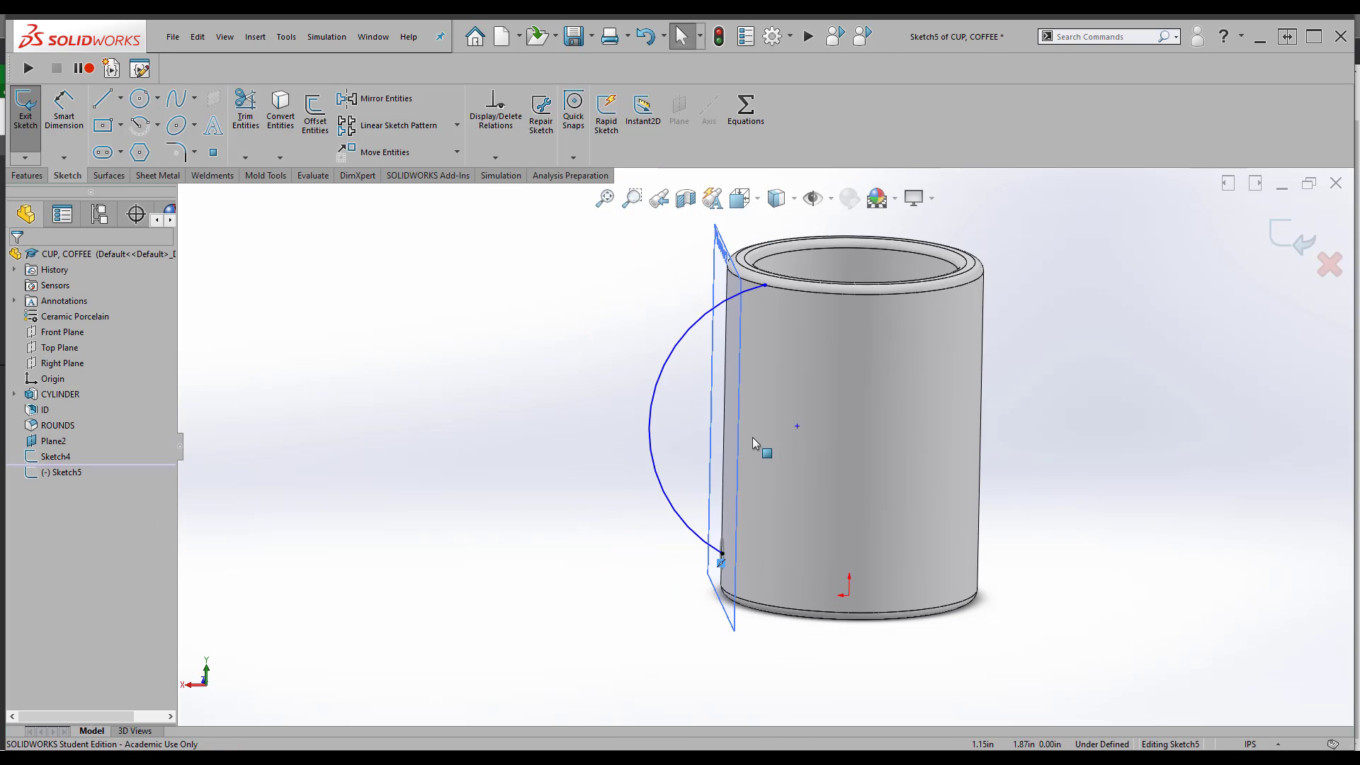
Make the arc endpoint coincident with Plane2, set radius 1.50, and exit the sketch
click(664, 390)
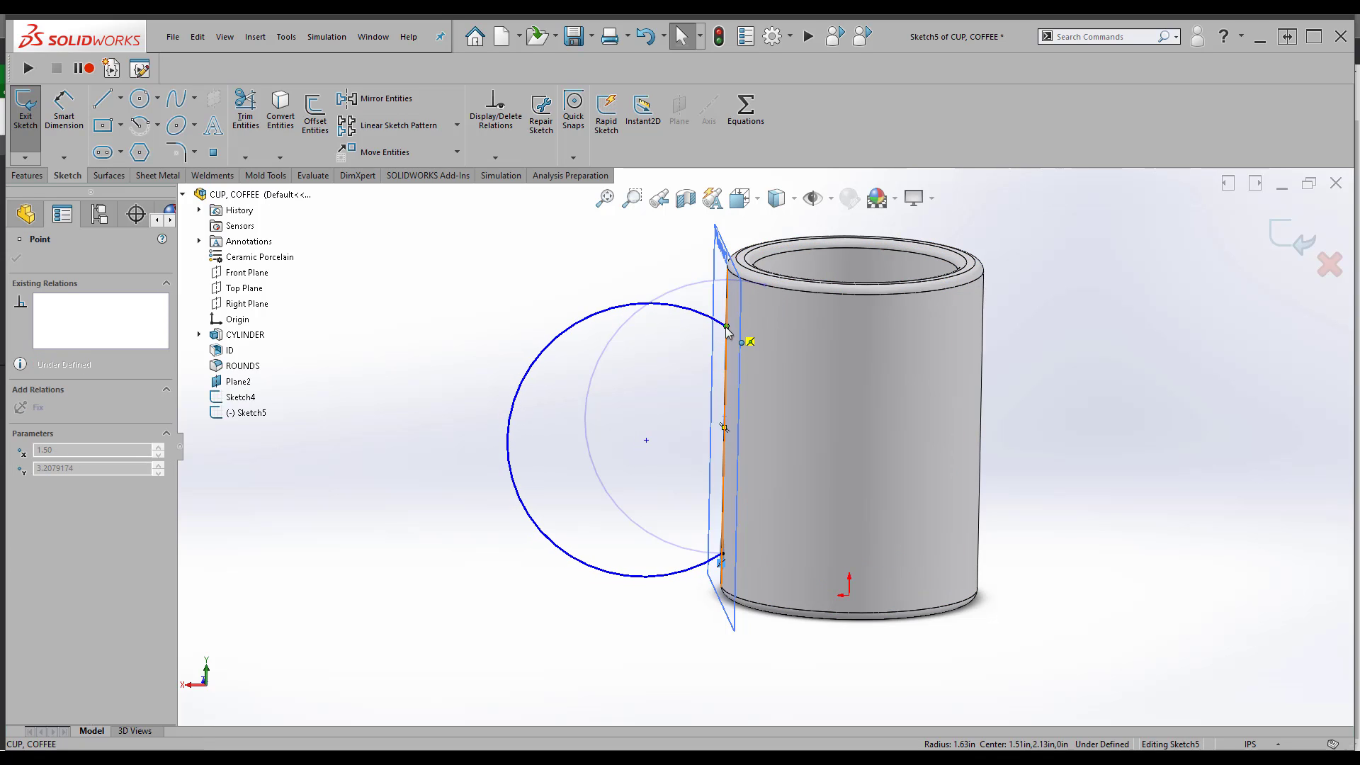
click(727, 326)
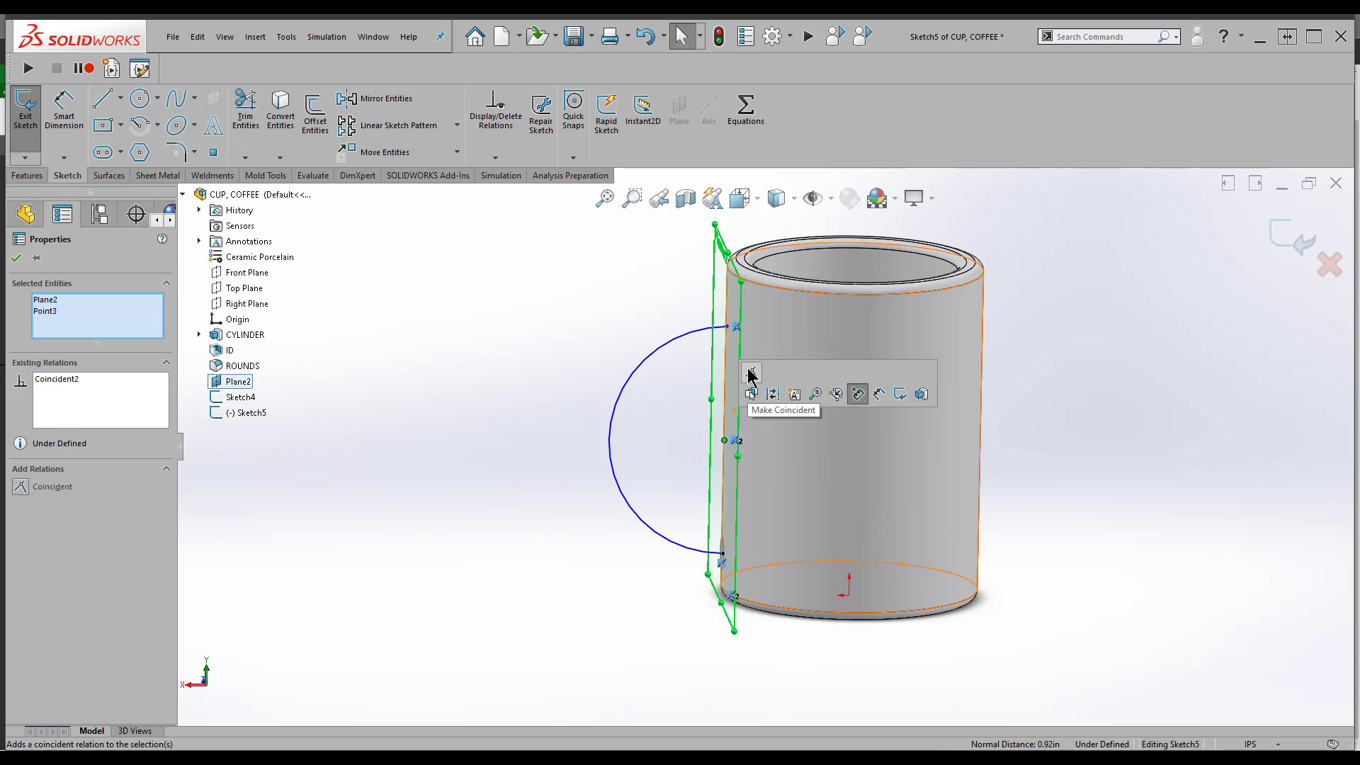
click(752, 371)
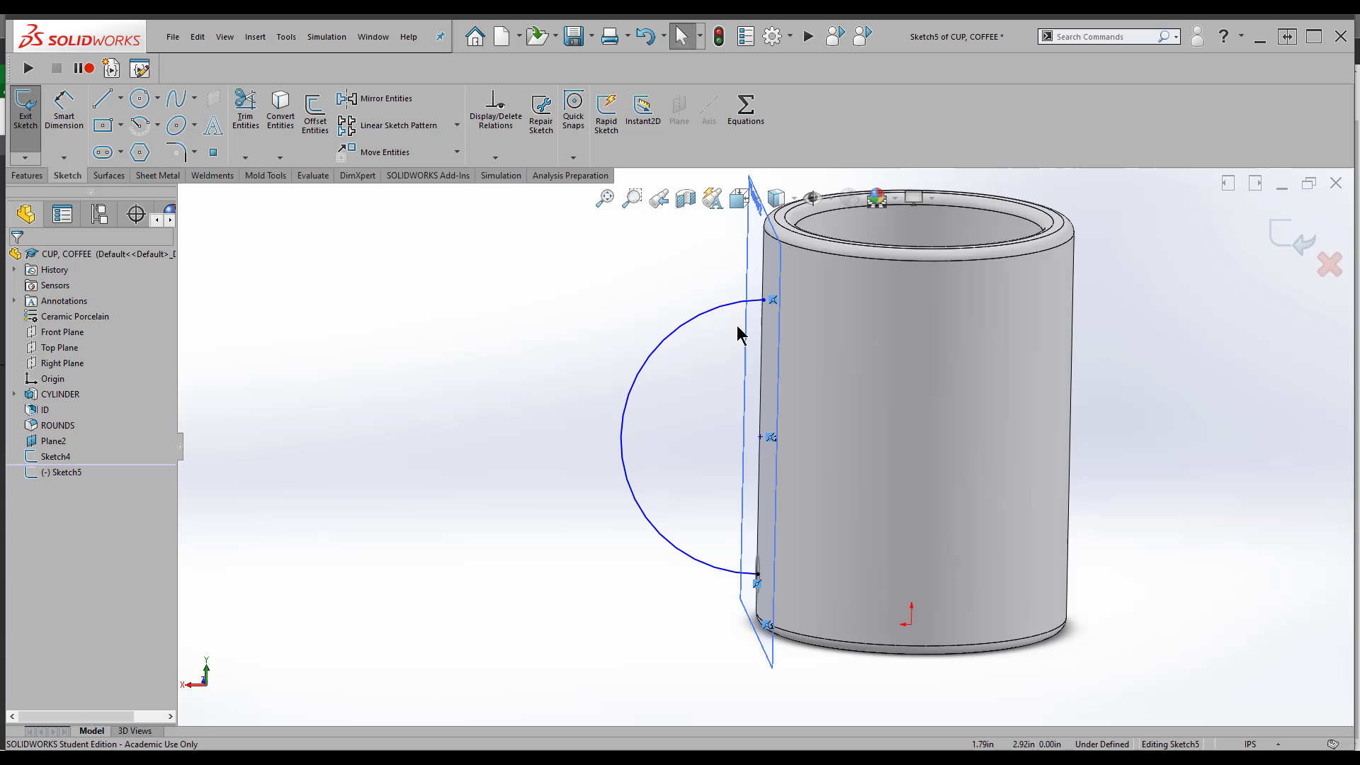
click(758, 340)
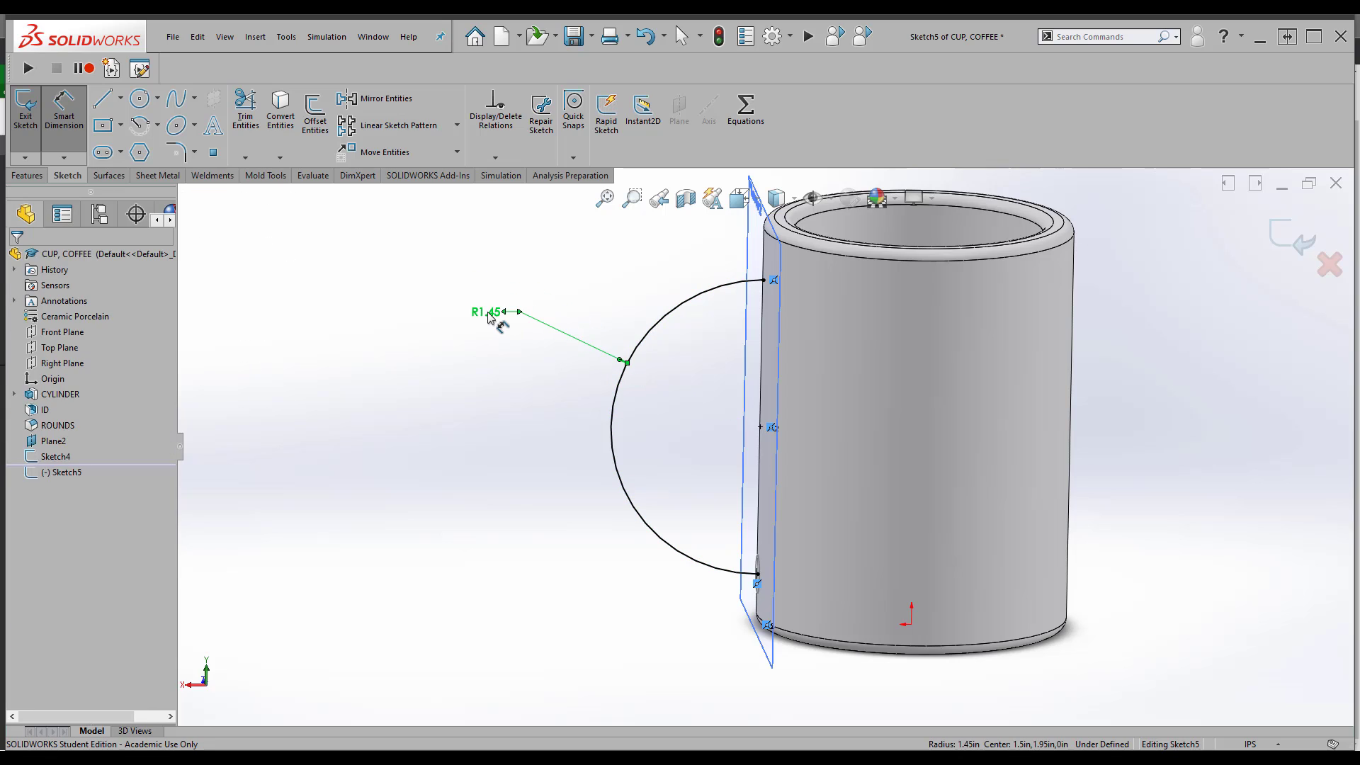
click(491, 312)
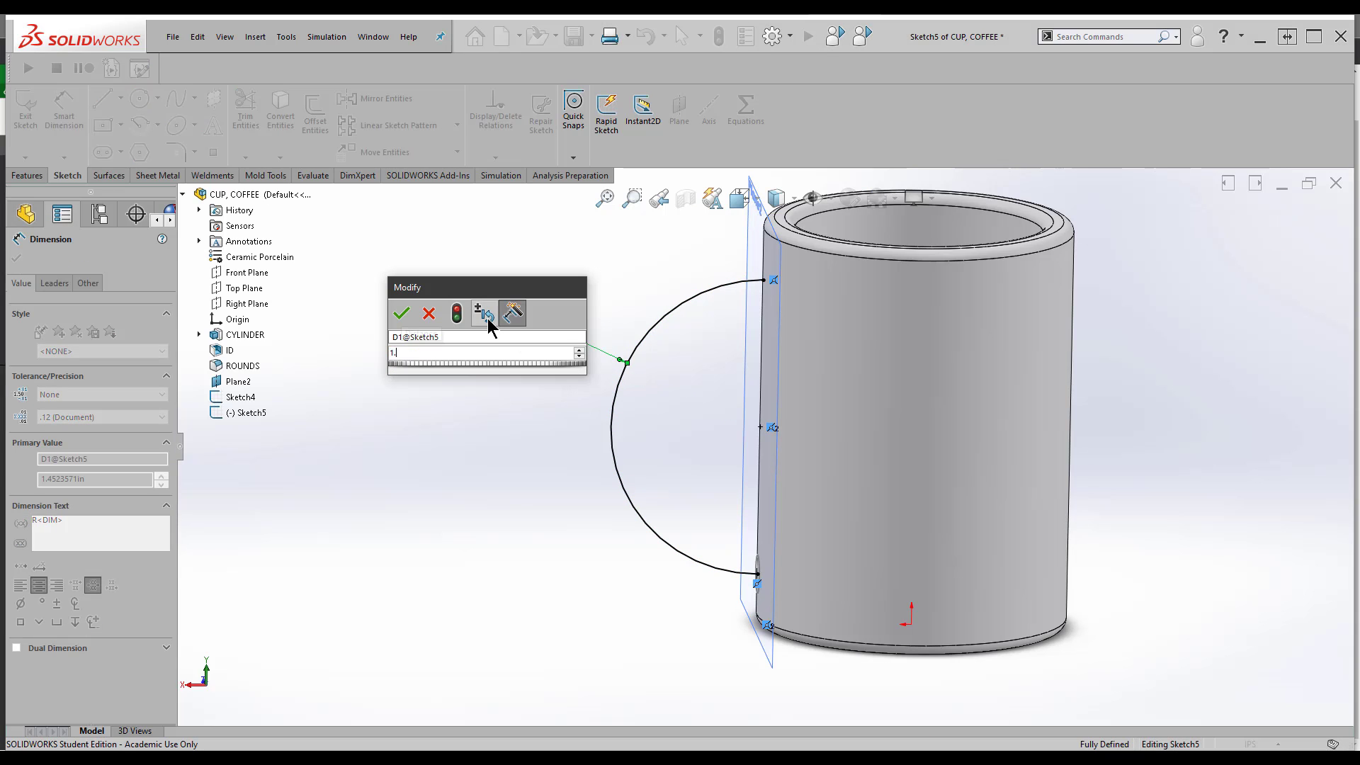
click(401, 313)
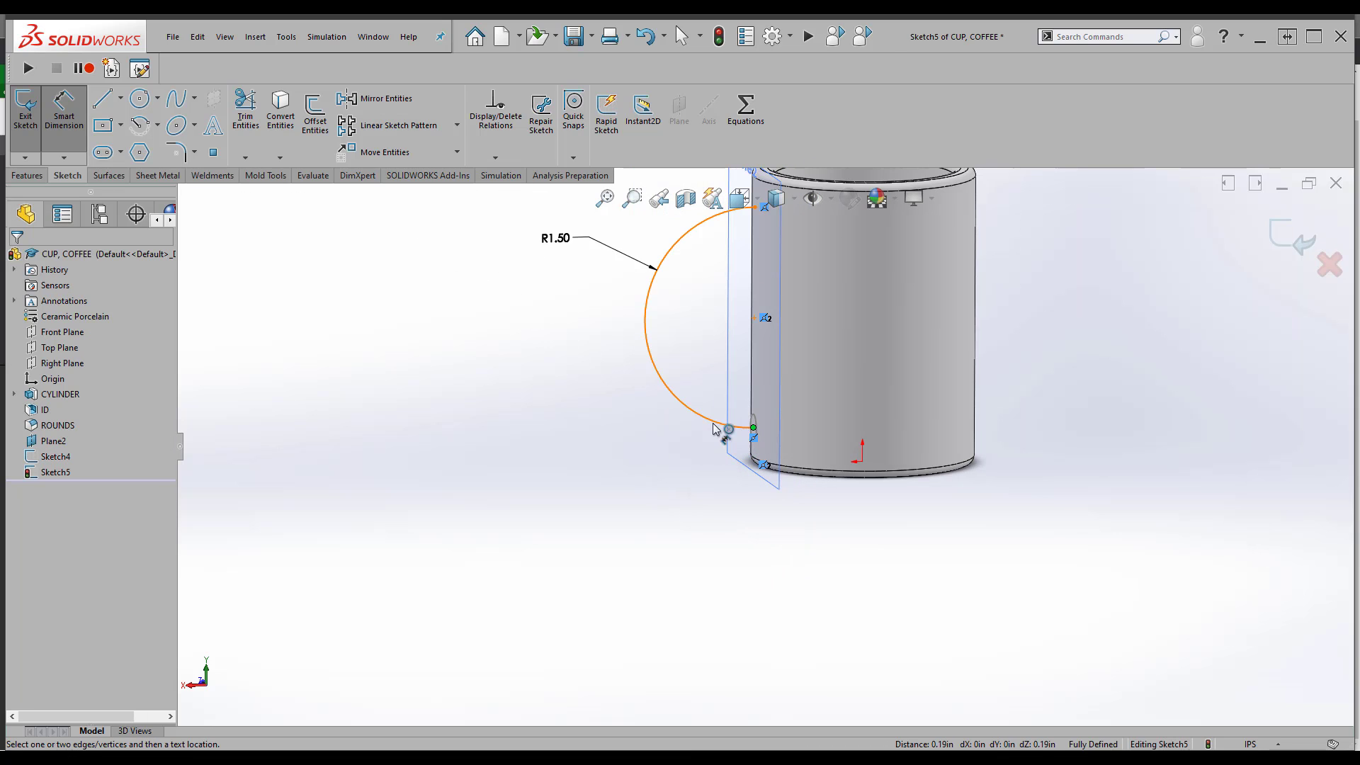
click(25, 111)
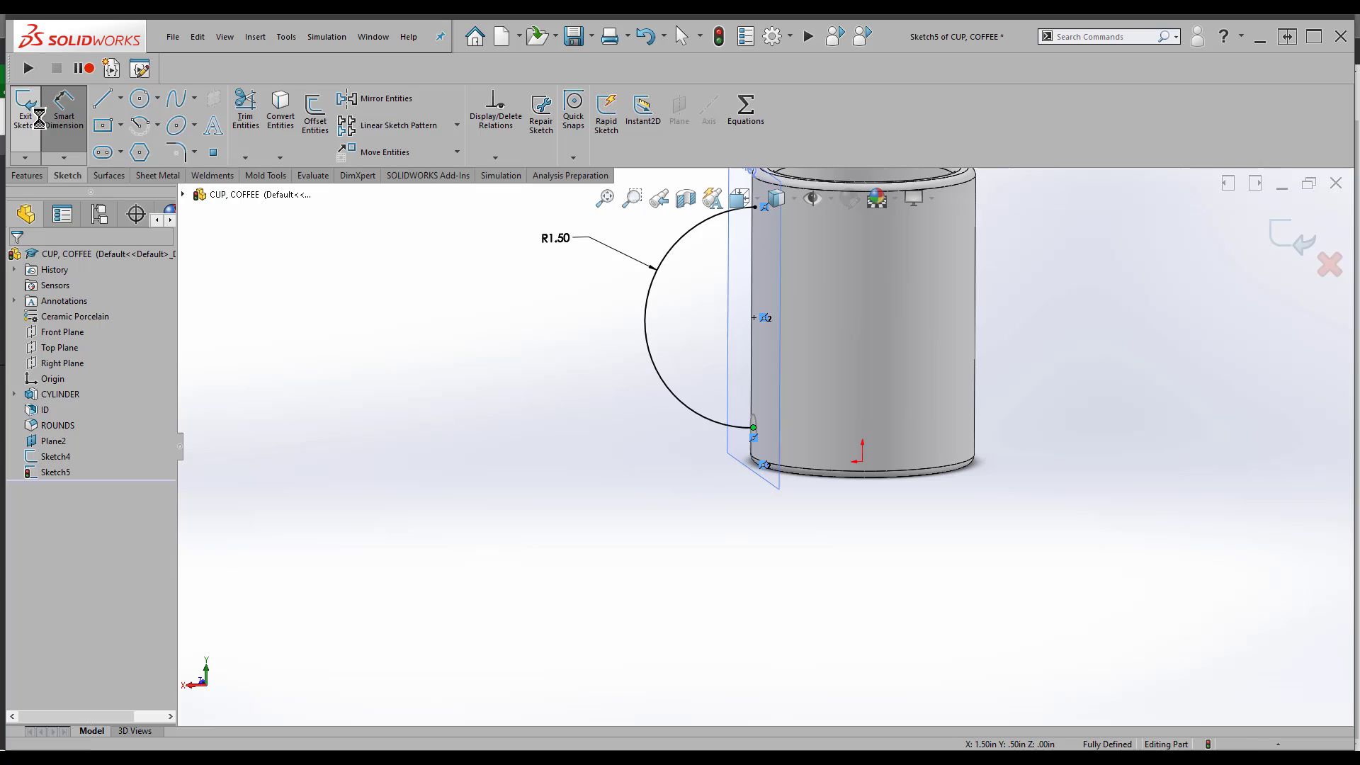
Sweep the small circle profile (Sketch4) along the arc path (Sketch5) to create Sweep2
click(26, 112)
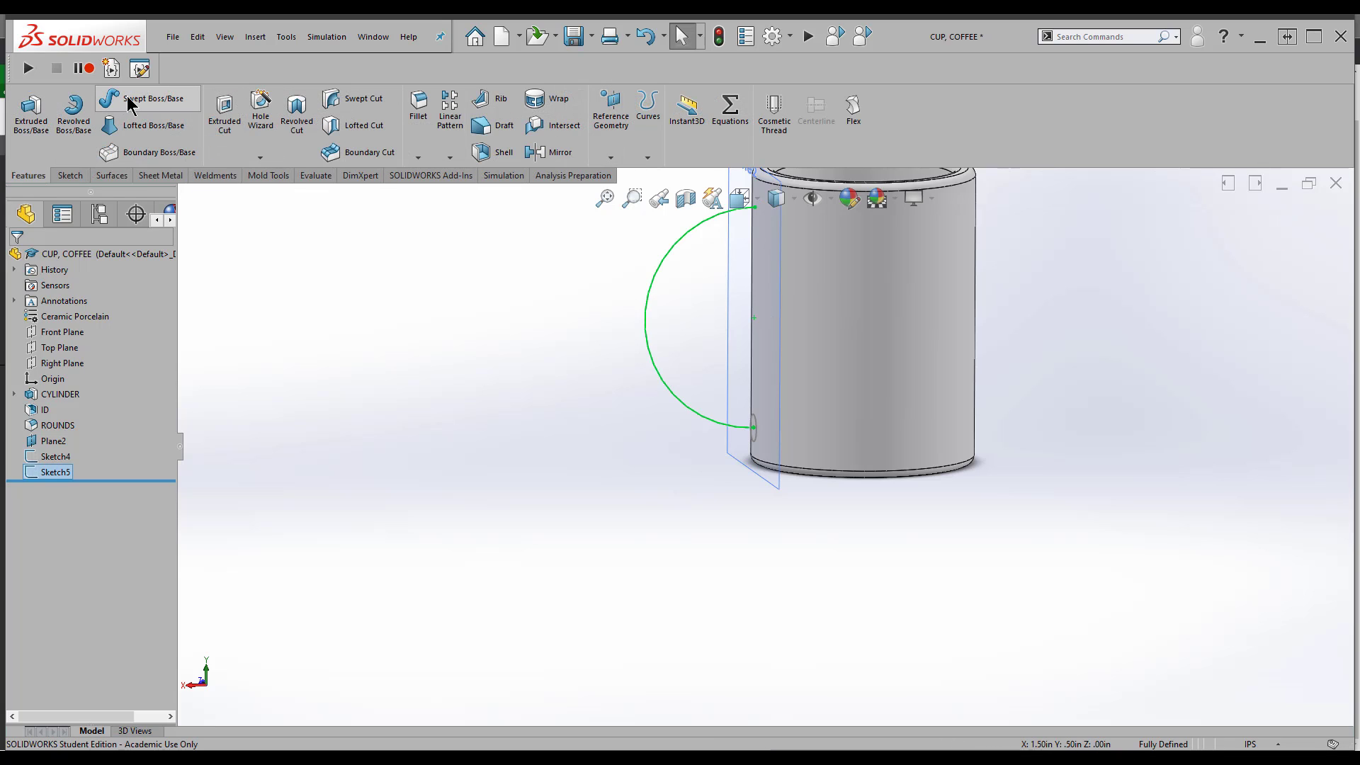
mouse_move(127, 102)
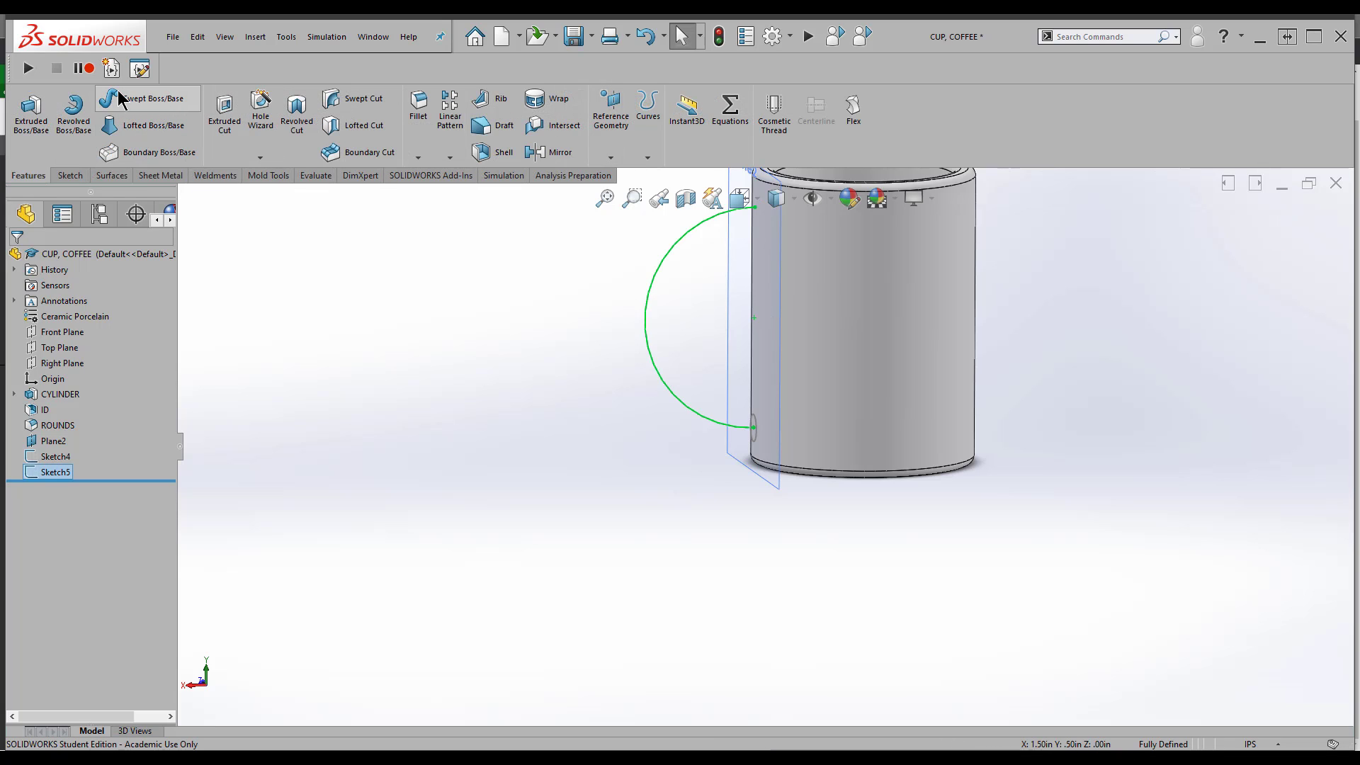
click(147, 98)
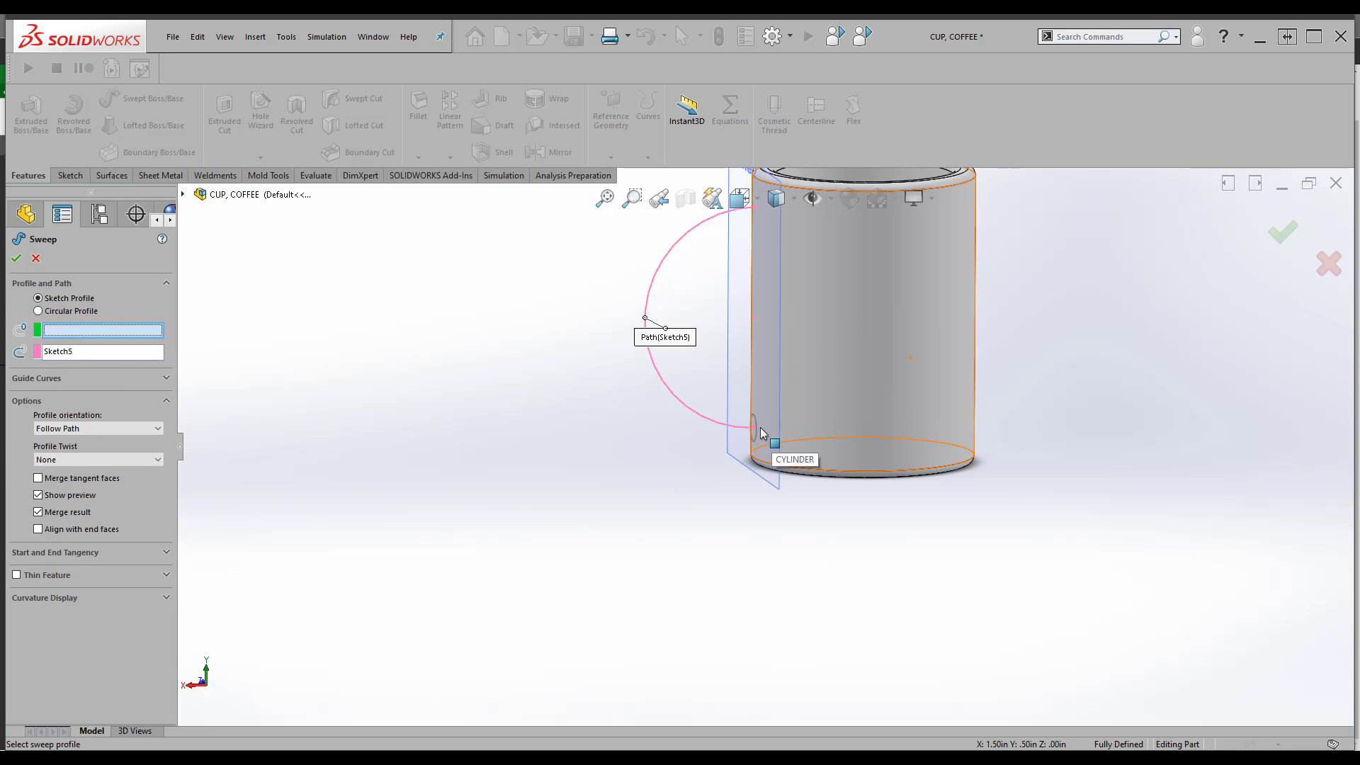
click(772, 434)
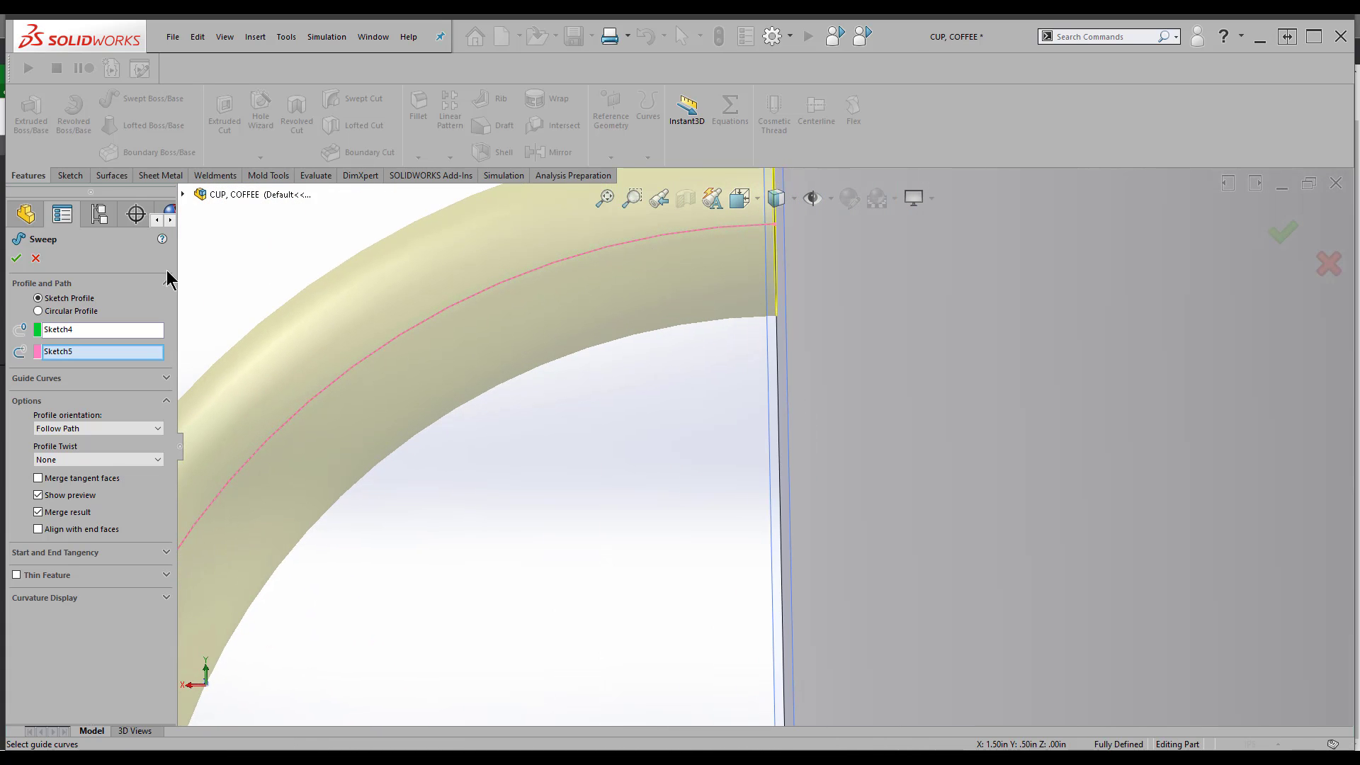
click(16, 257)
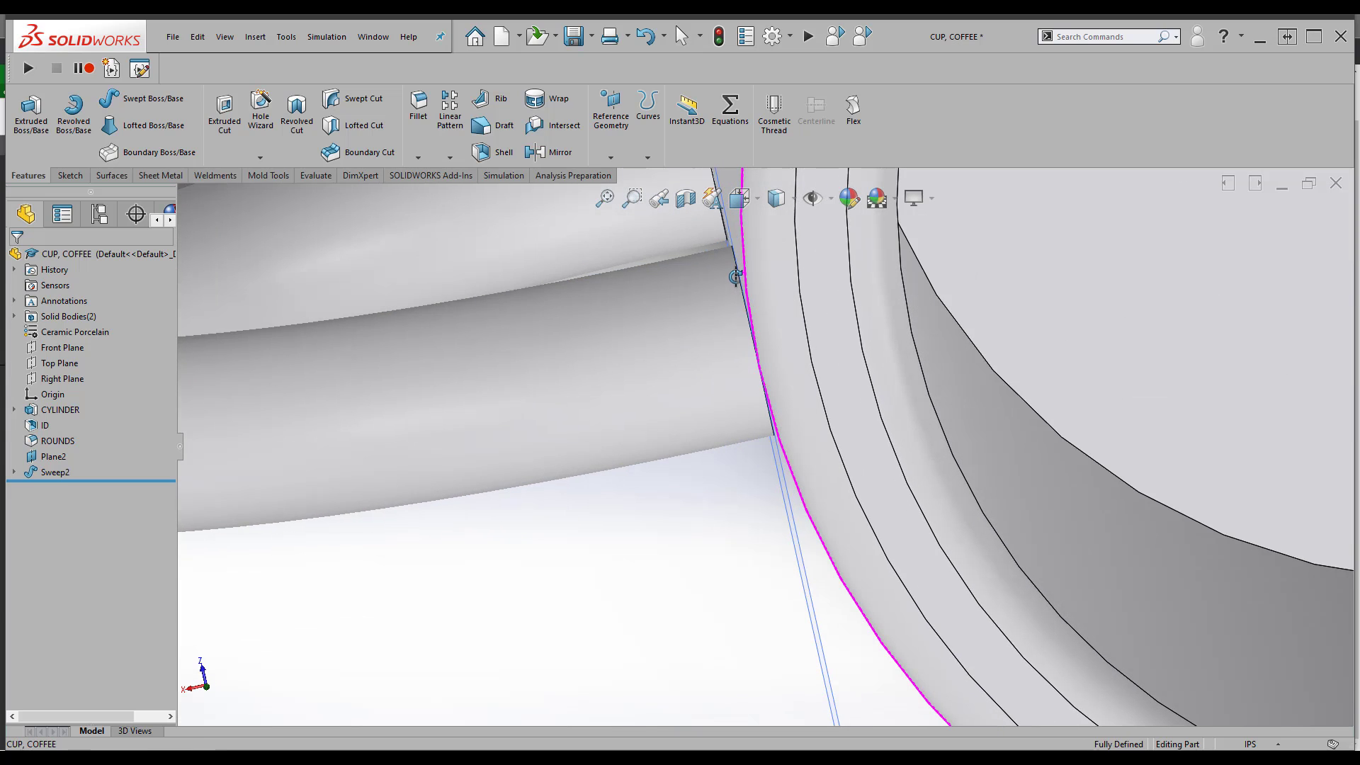
View the cup face Normal To, then edit Sweep2 to enable Align with end faces
click(792, 286)
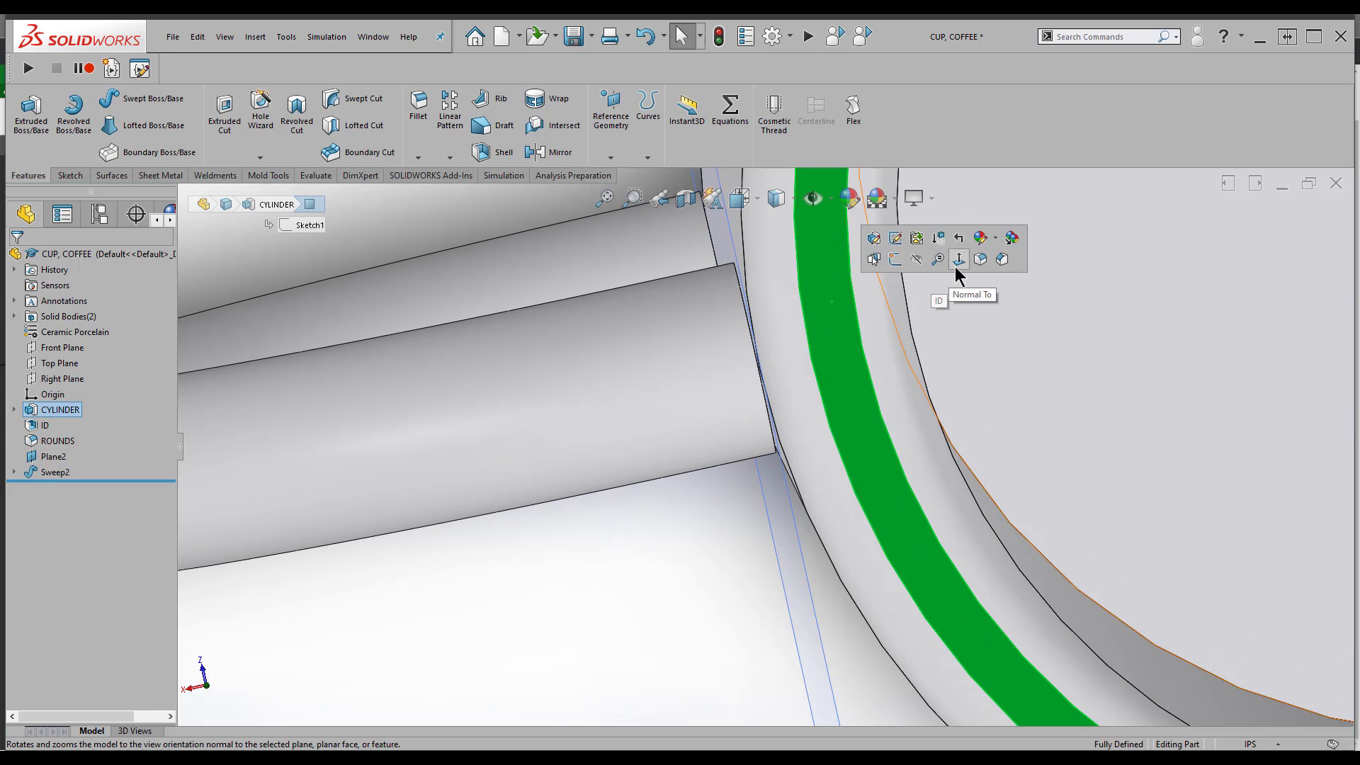
click(958, 260)
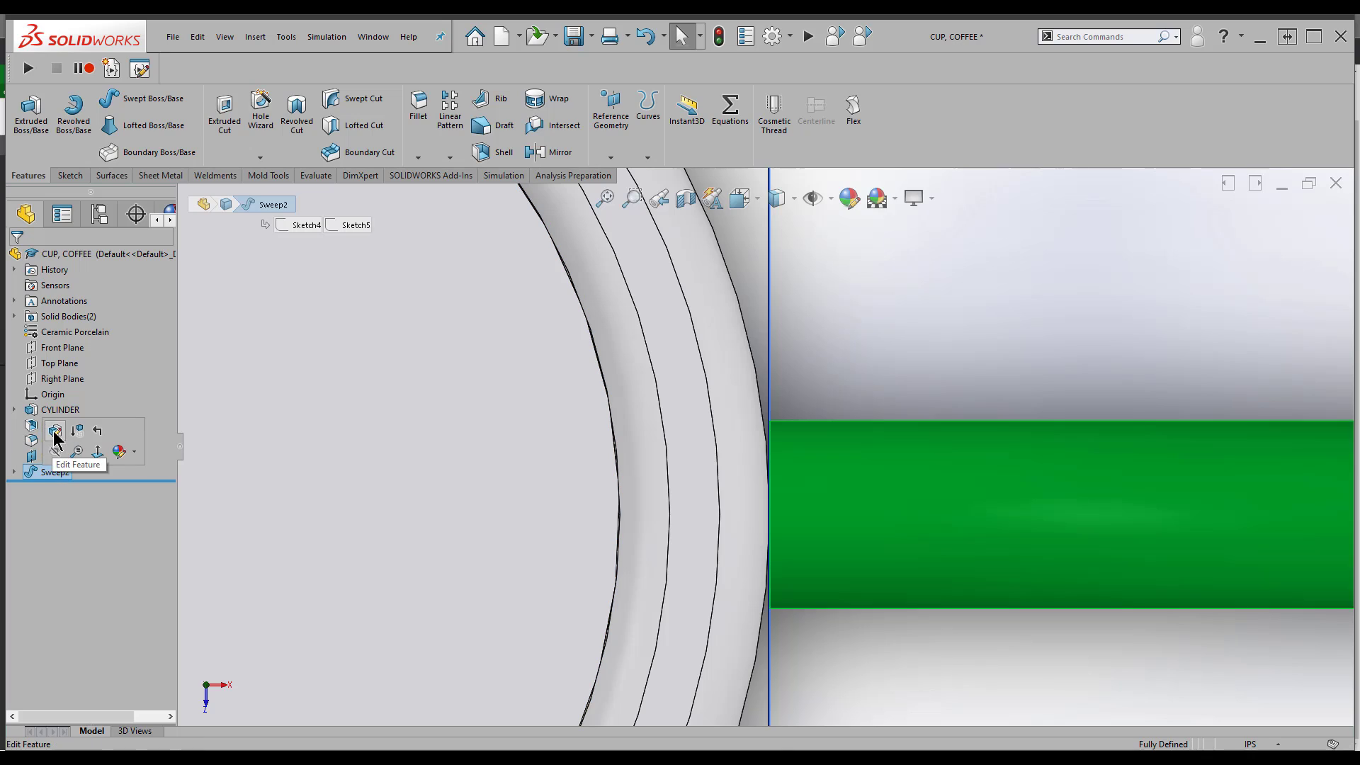
click(54, 431)
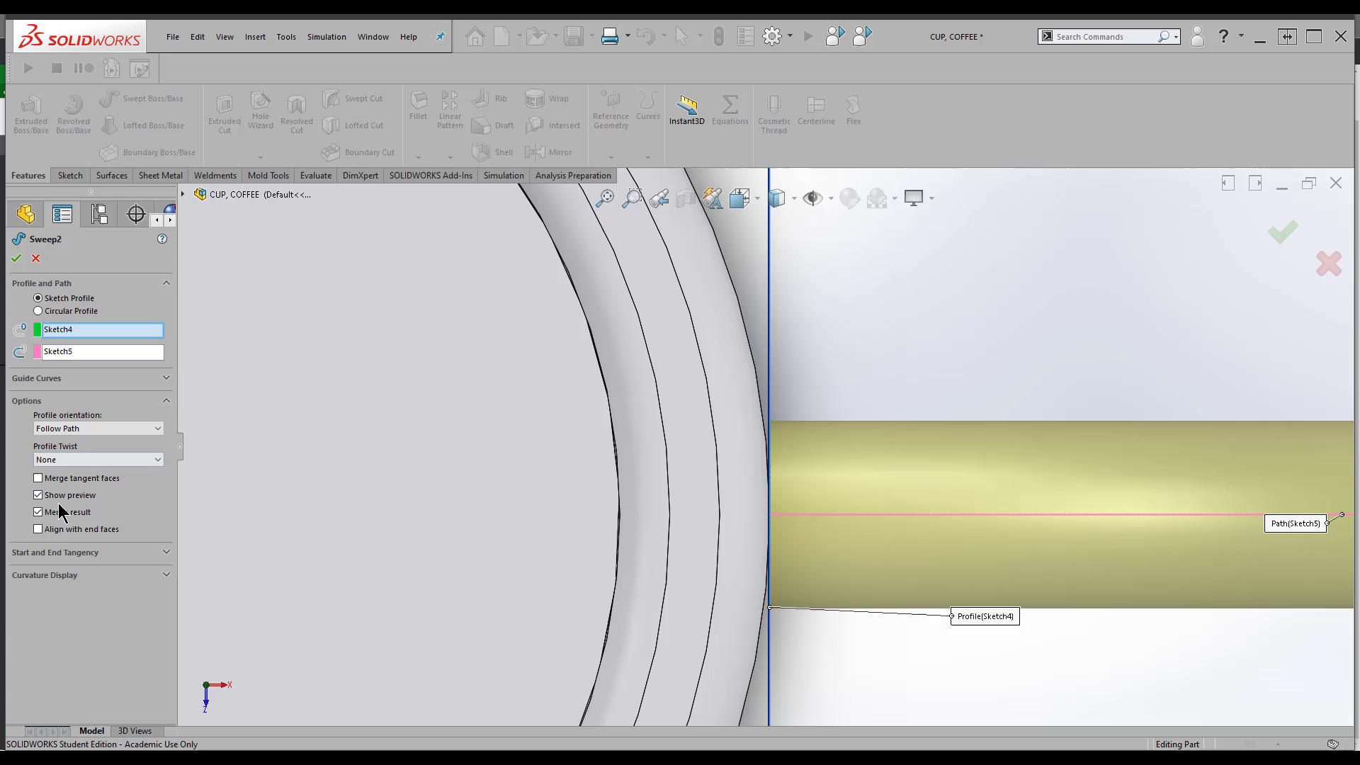
click(38, 511)
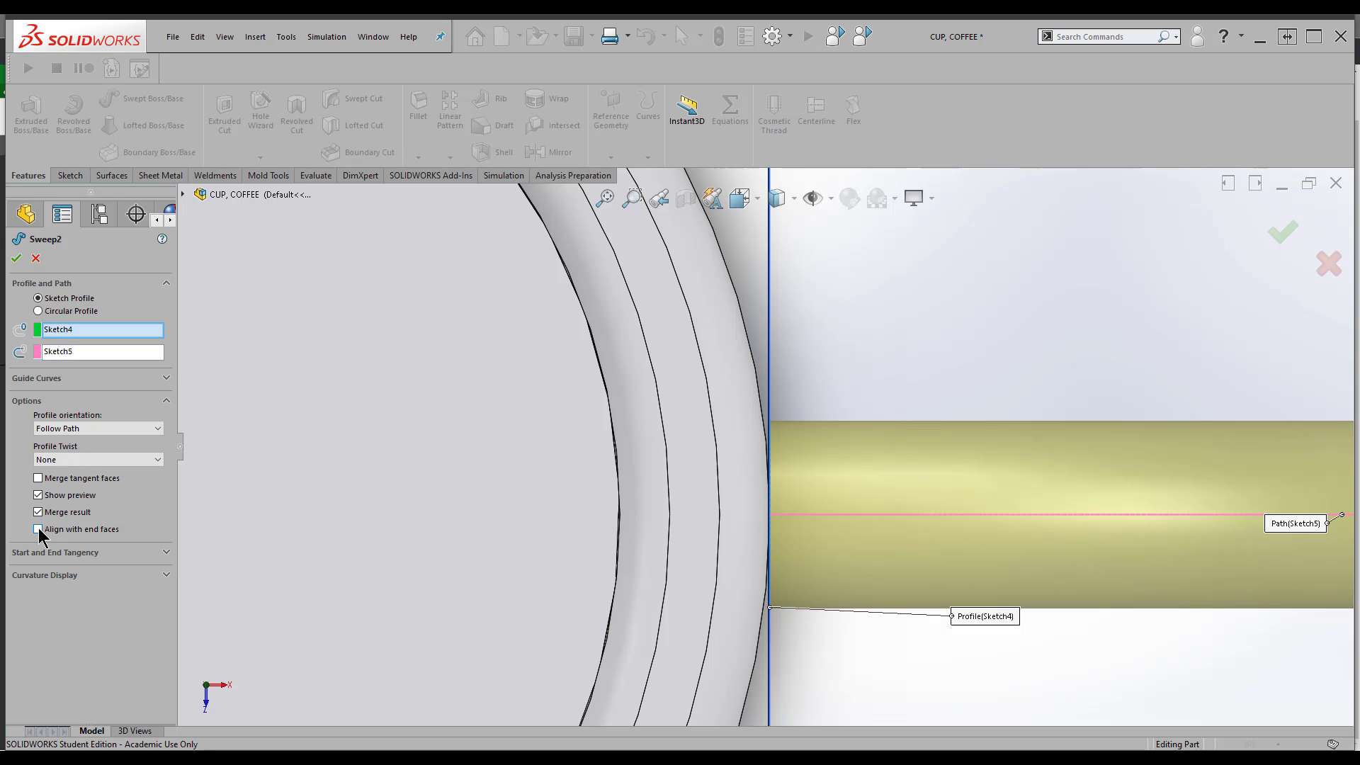
click(39, 530)
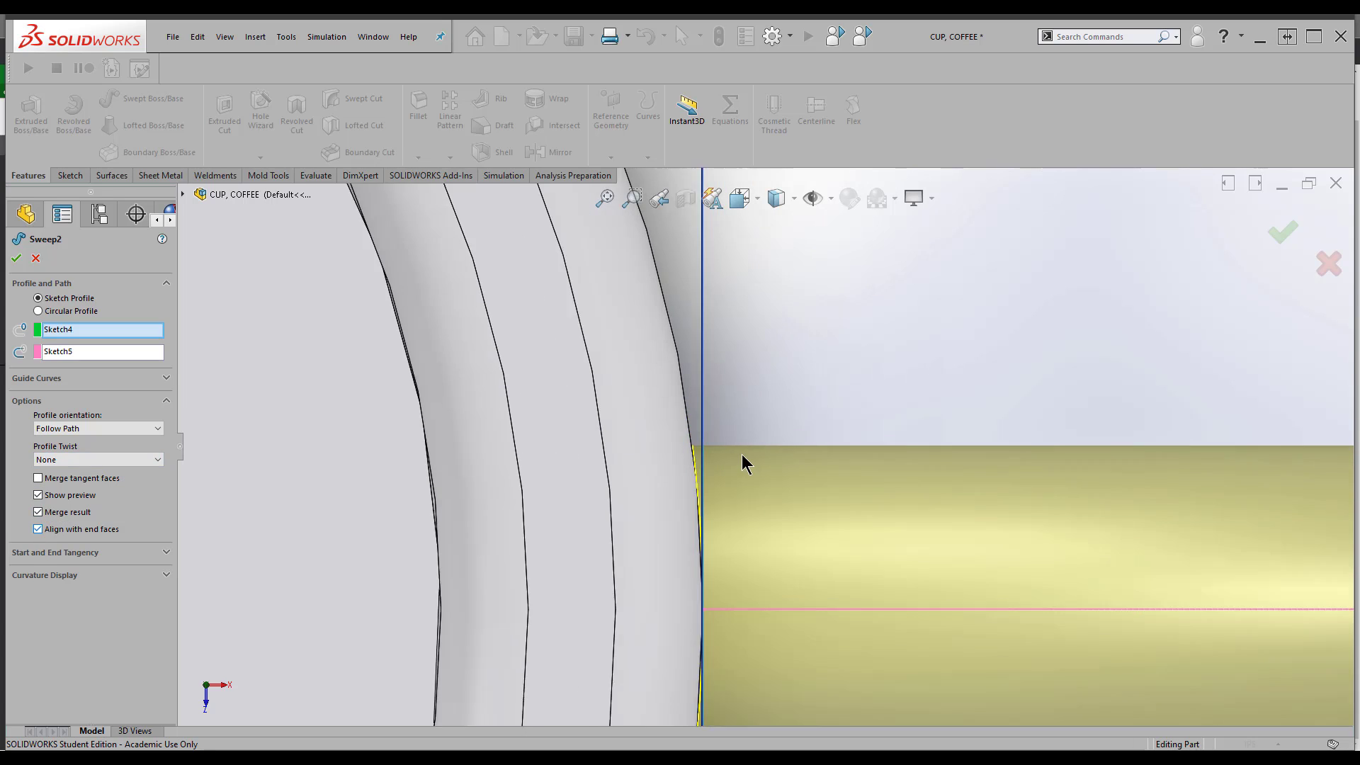